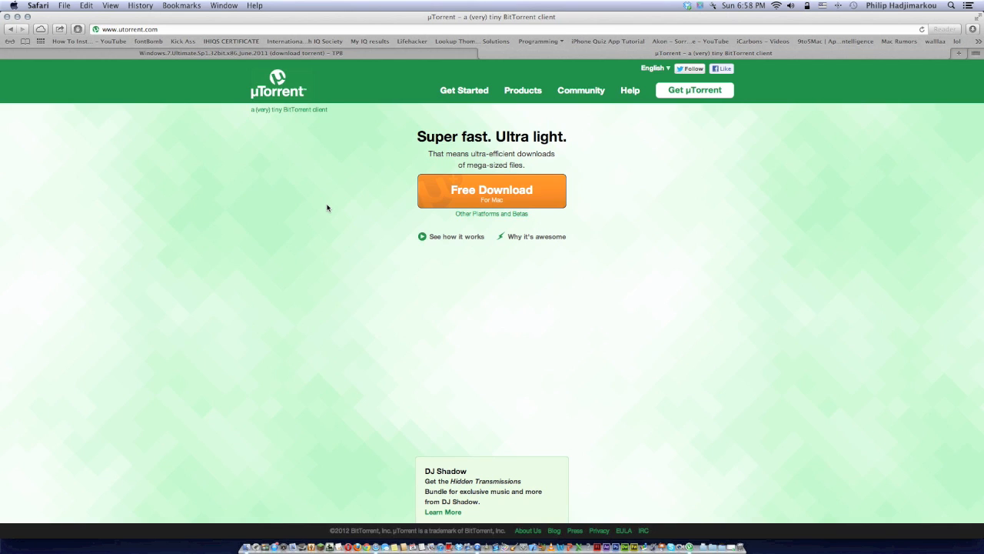
pyautogui.moveTo(369, 40)
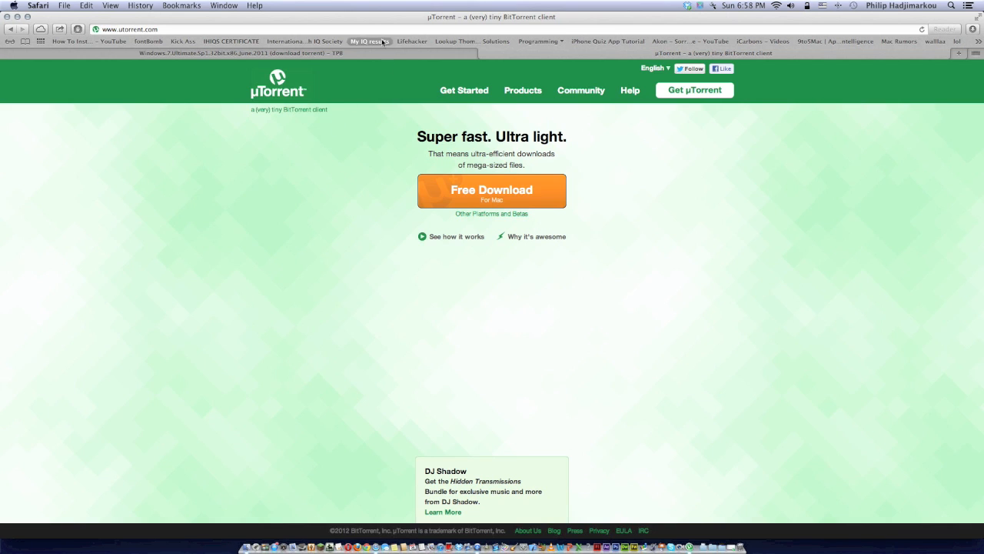
pyautogui.moveTo(409, 117)
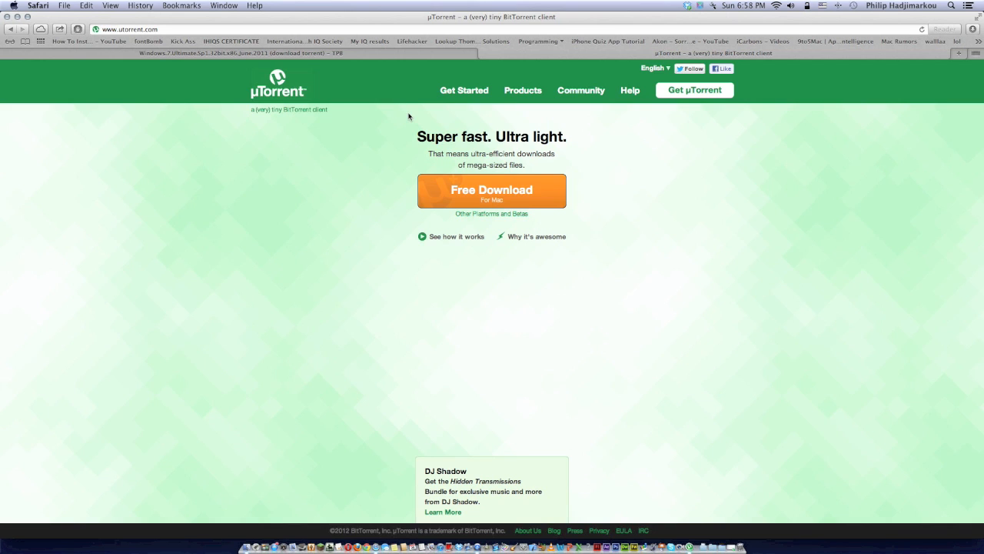
pyautogui.moveTo(406, 125)
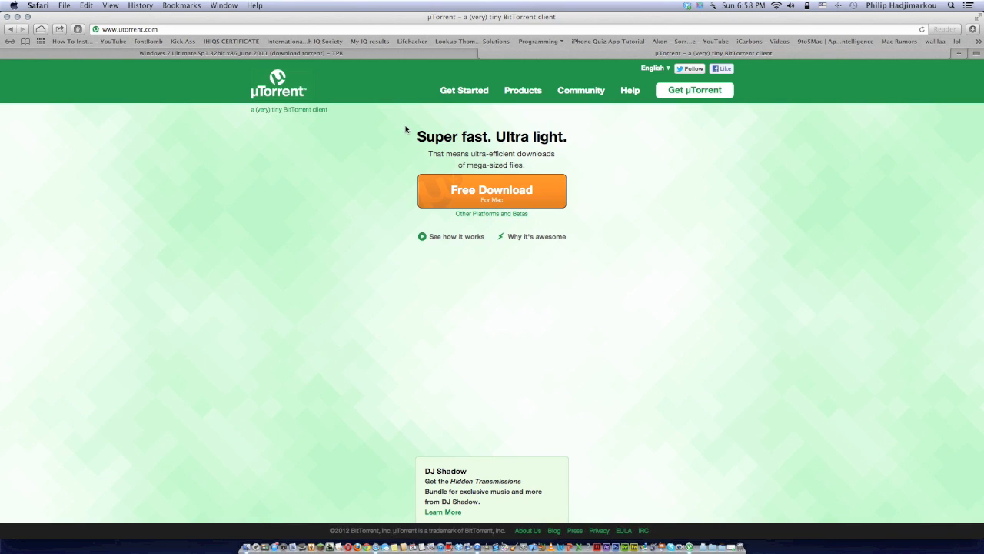
pyautogui.moveTo(398, 116)
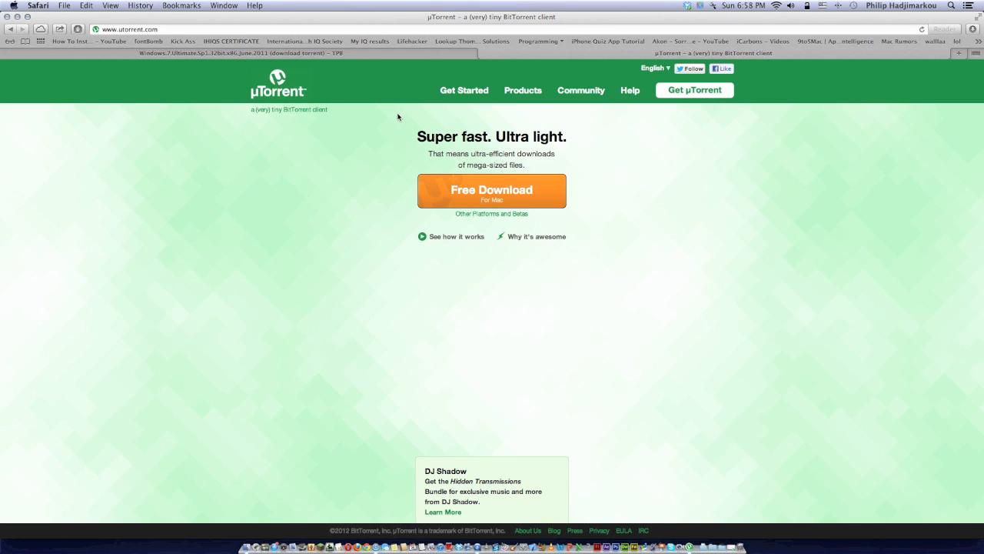
pyautogui.moveTo(374, 68)
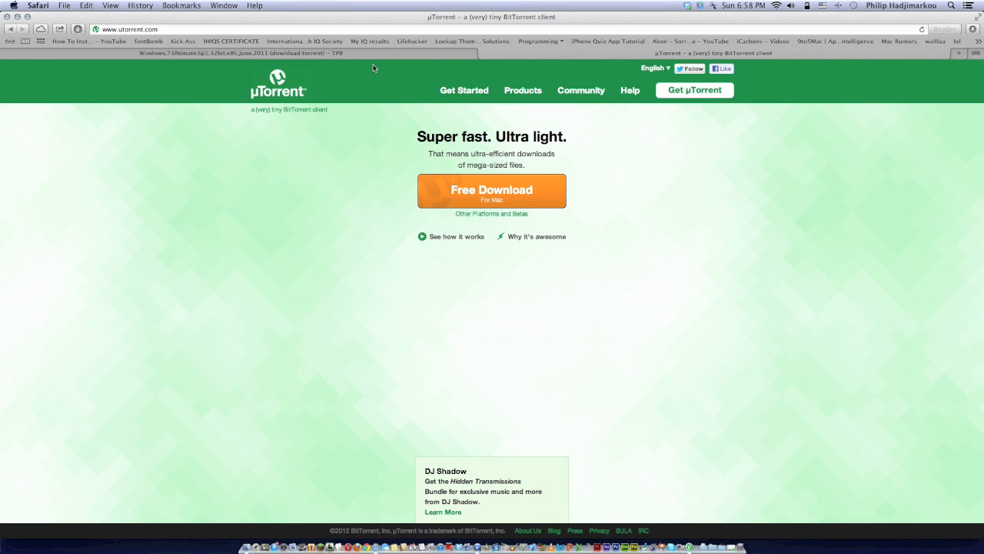
pyautogui.moveTo(372, 62)
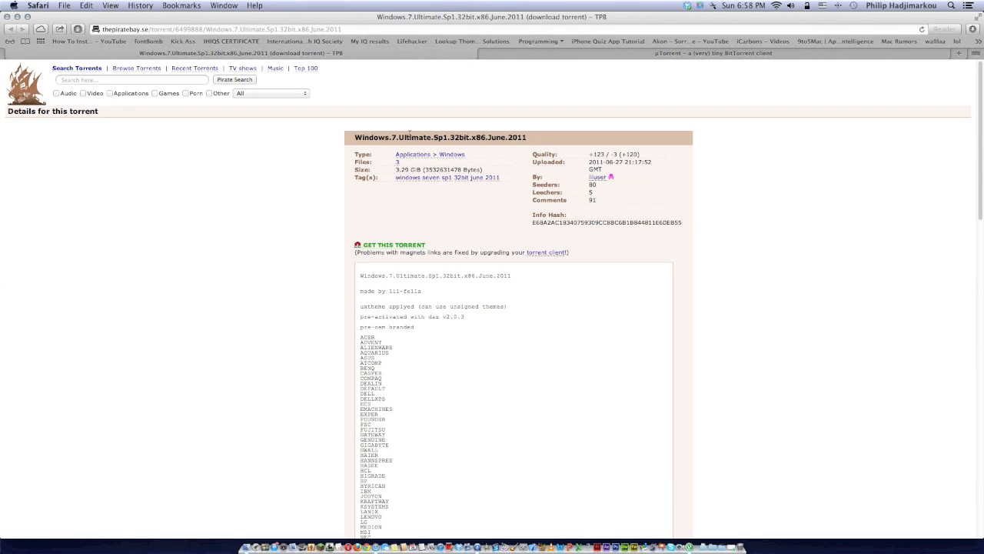
pyautogui.moveTo(458, 123)
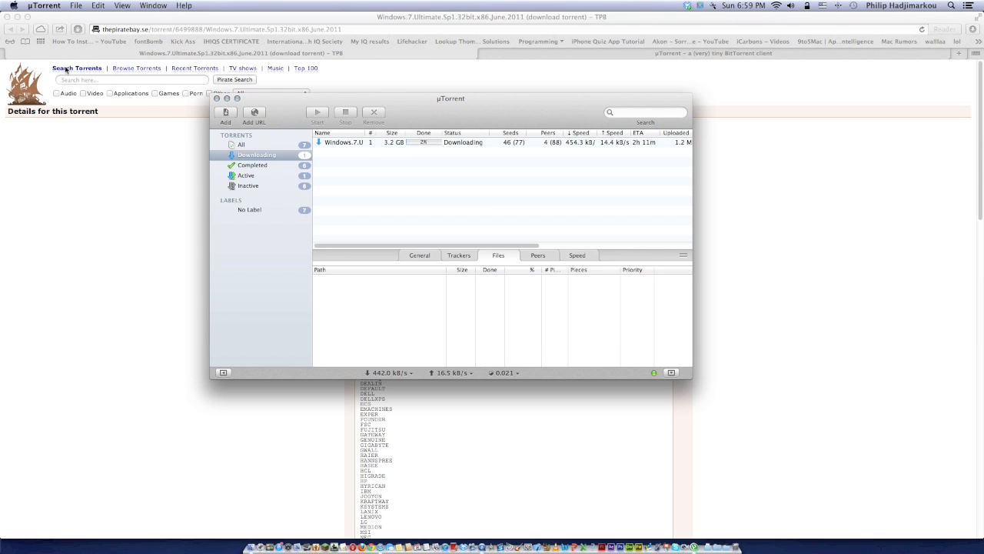
pyautogui.moveTo(452, 157)
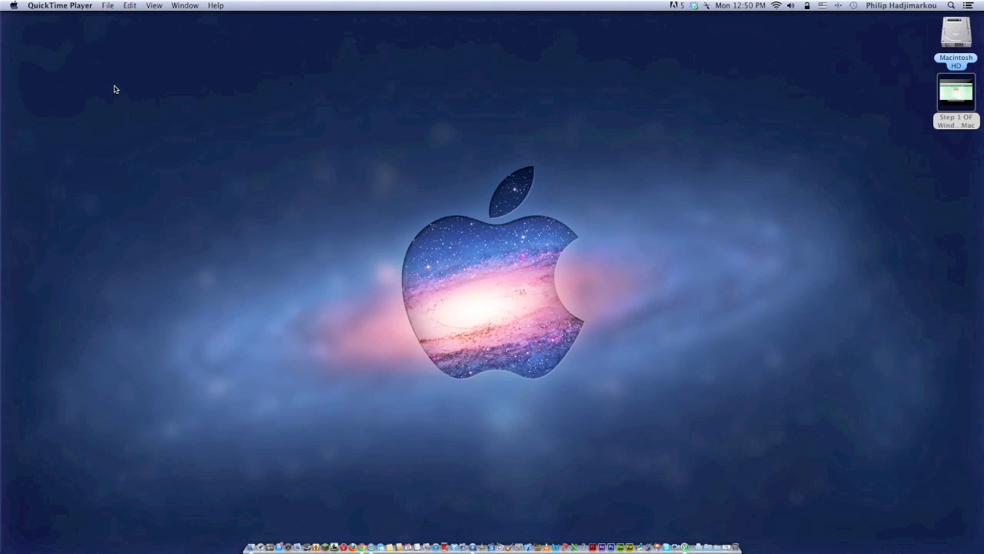
pyautogui.moveTo(745, 515)
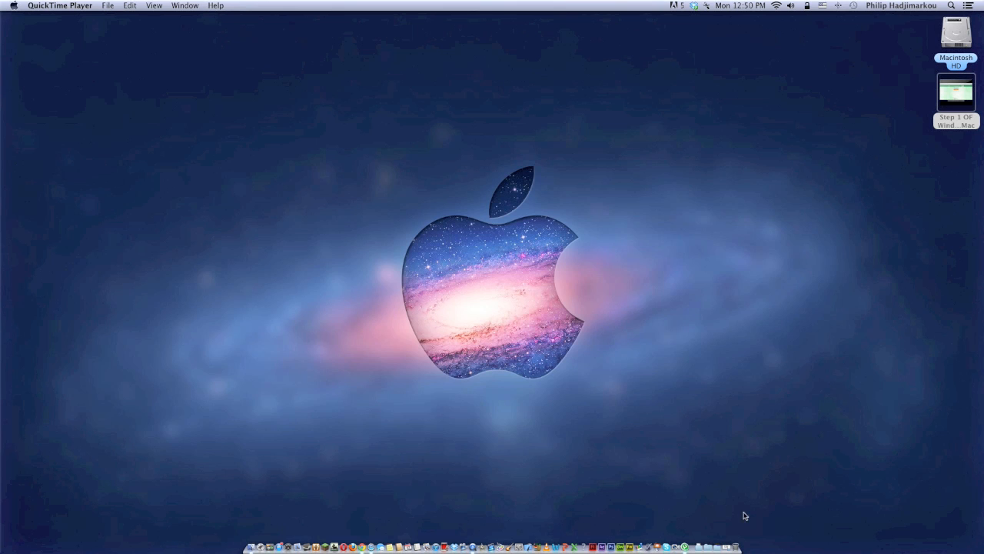
pyautogui.moveTo(683, 516)
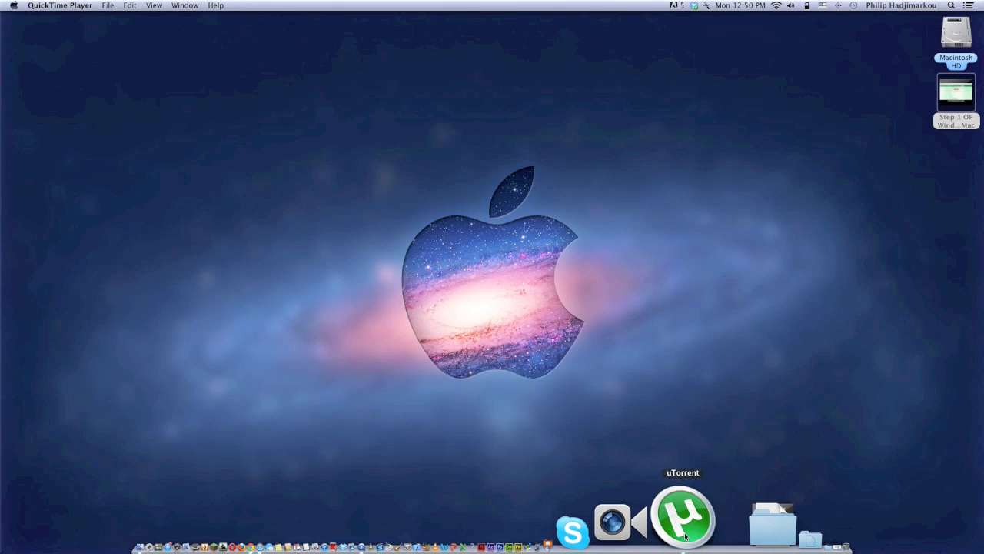
# Step: Bring up µTorrent with the finished Windows 7 download in its torrent list
pyautogui.click(683, 515)
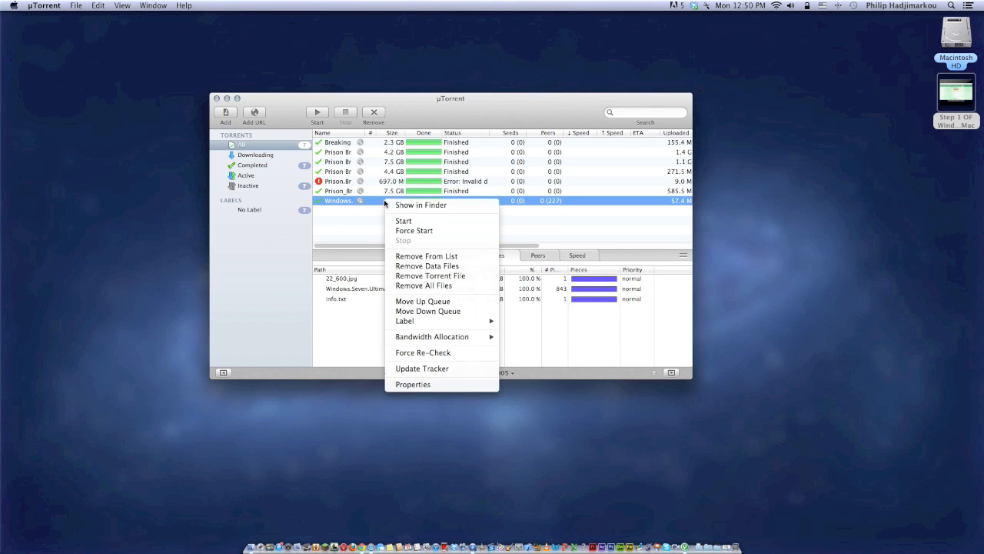
pyautogui.moveTo(405, 321)
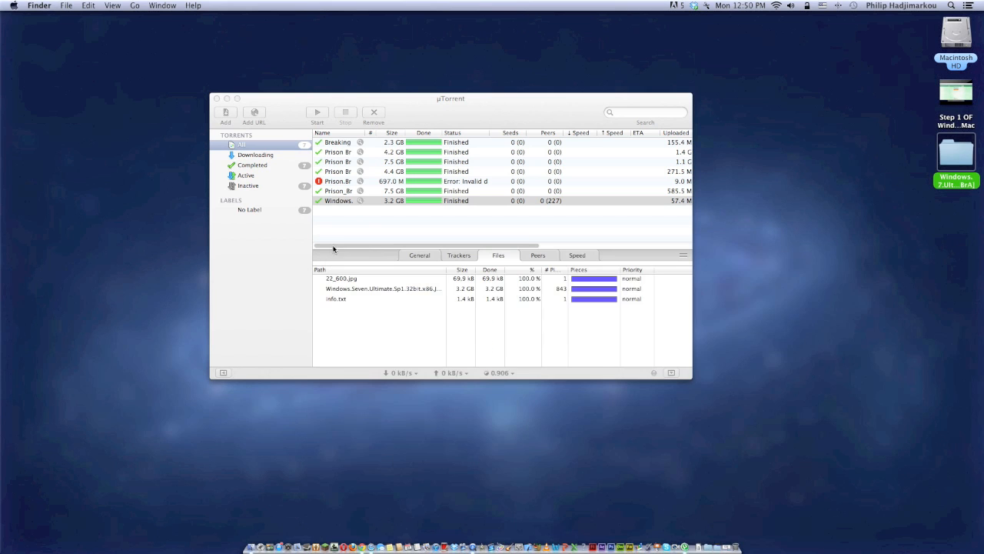
# Step: Close µTorrent, open the Windows 7 folder from the desktop and read through info.txt in TextEdit
pyautogui.click(217, 98)
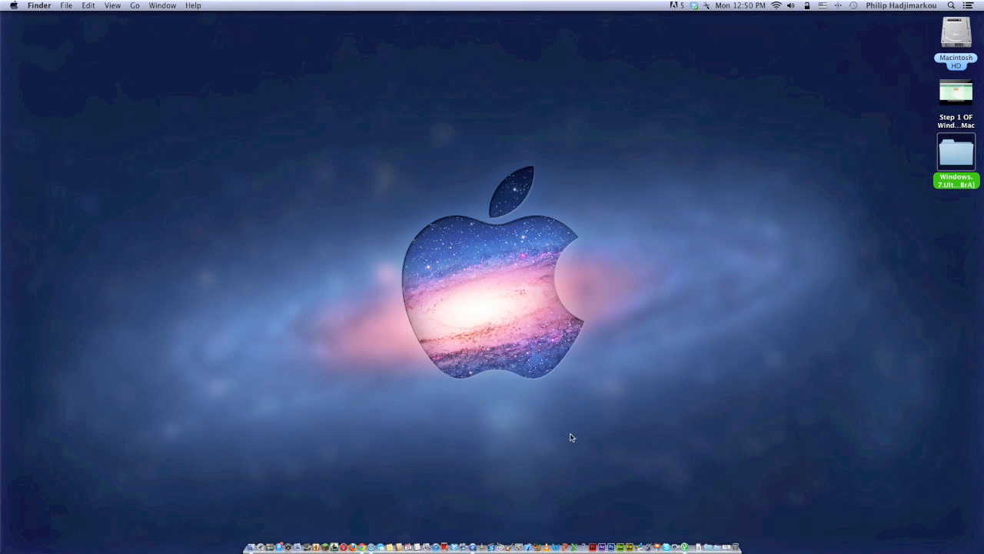
pyautogui.moveTo(923, 205)
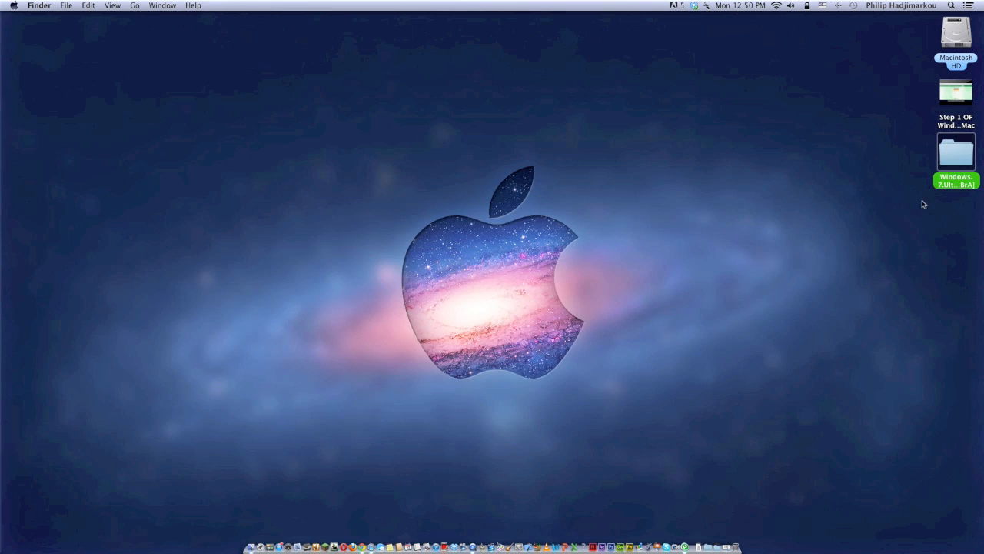
pyautogui.doubleClick(956, 152)
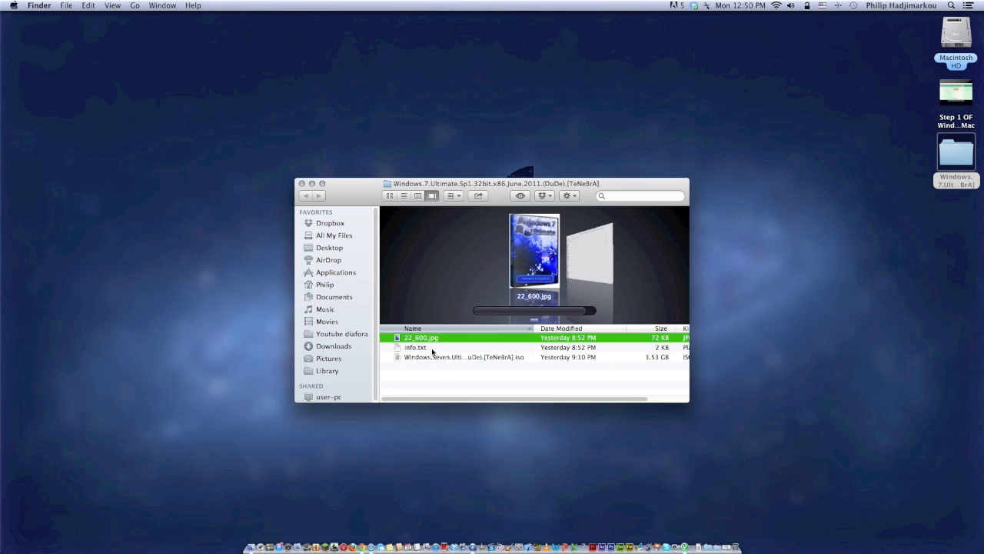
pyautogui.click(415, 347)
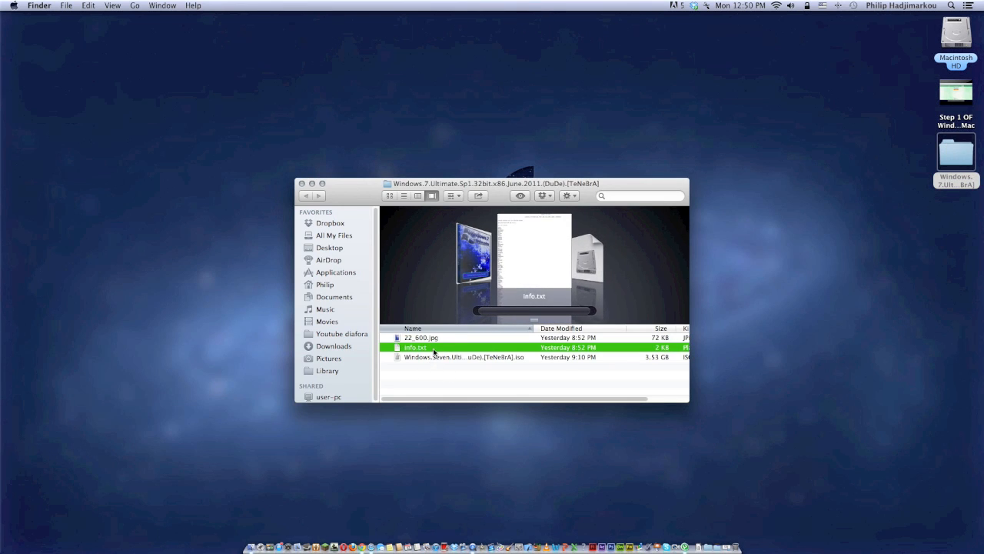
pyautogui.doubleClick(415, 348)
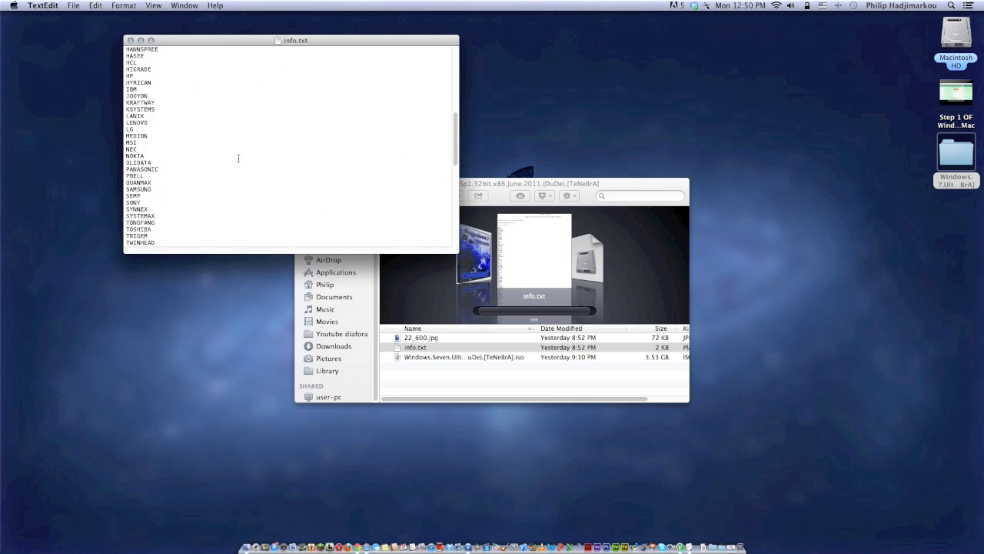
pyautogui.scroll(-3)
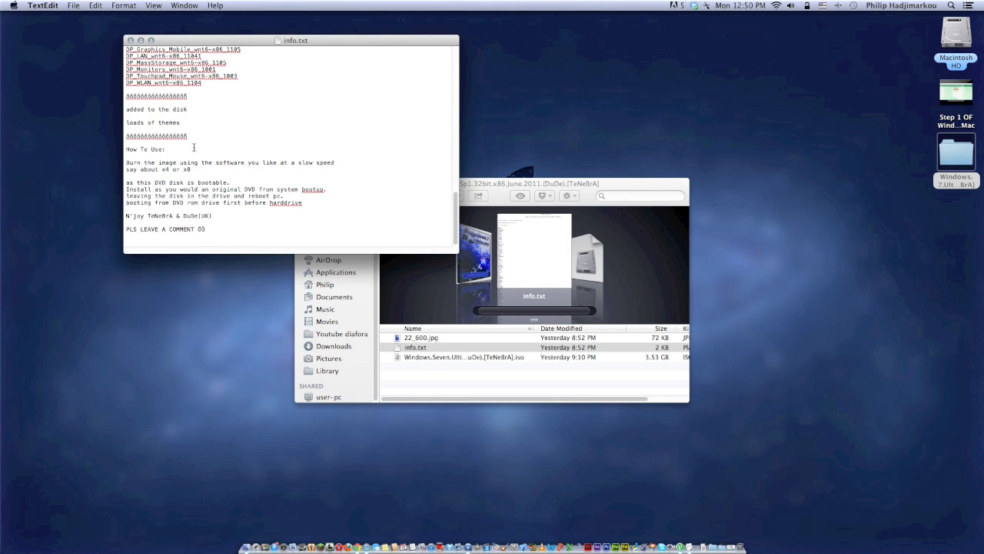
pyautogui.moveTo(212, 185)
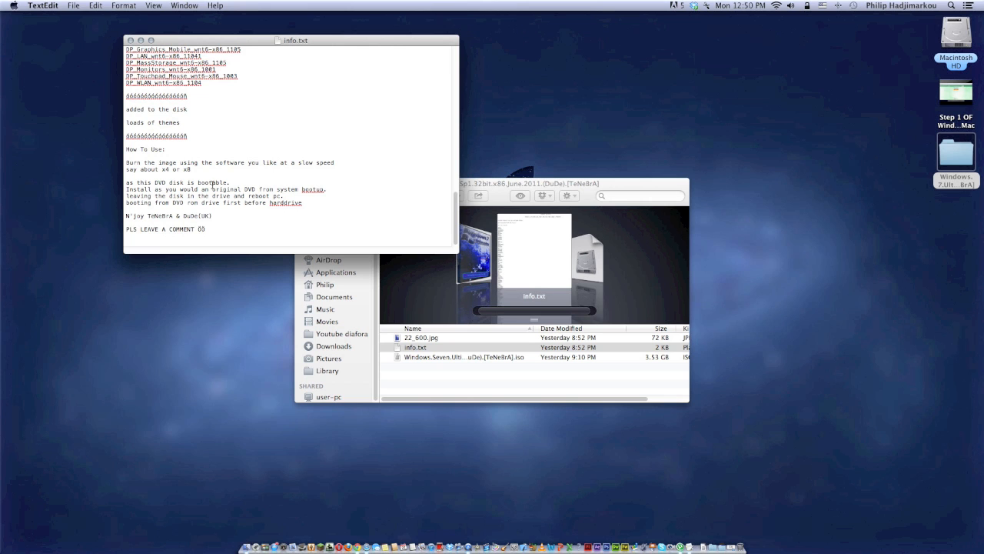
pyautogui.scroll(-3)
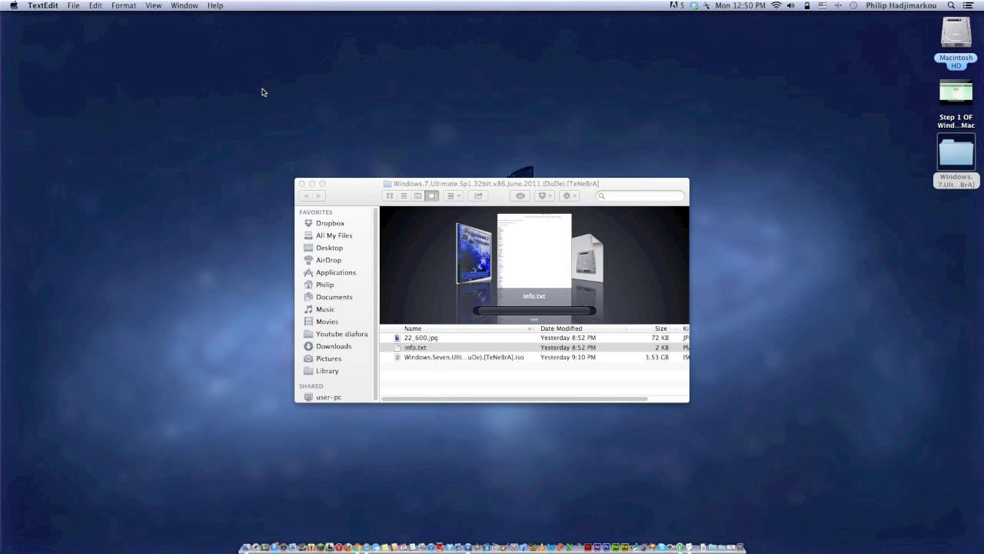
# Step: Mount the Windows 7 ISO from the desktop, view its installer files, then close that window
pyautogui.click(465, 356)
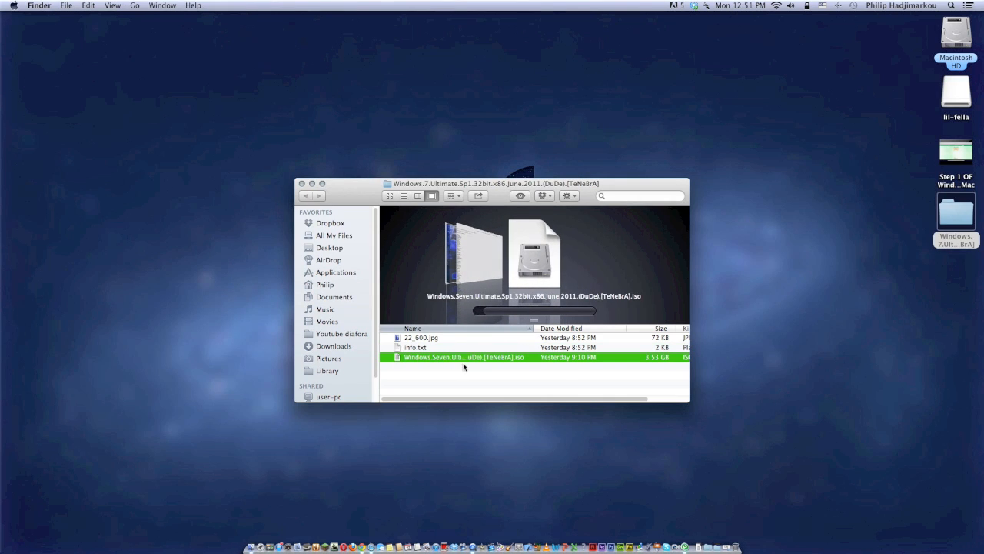
pyautogui.doubleClick(464, 356)
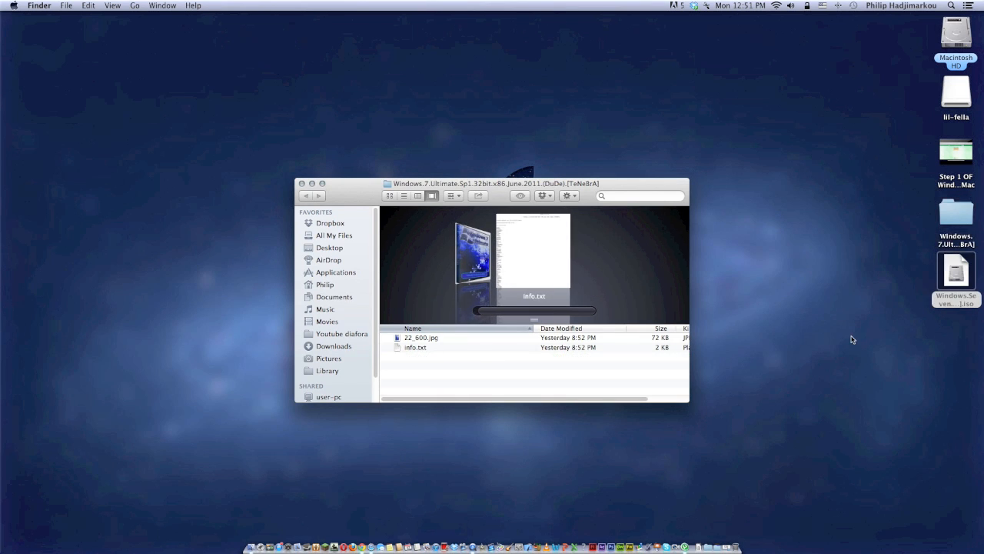
pyautogui.click(302, 183)
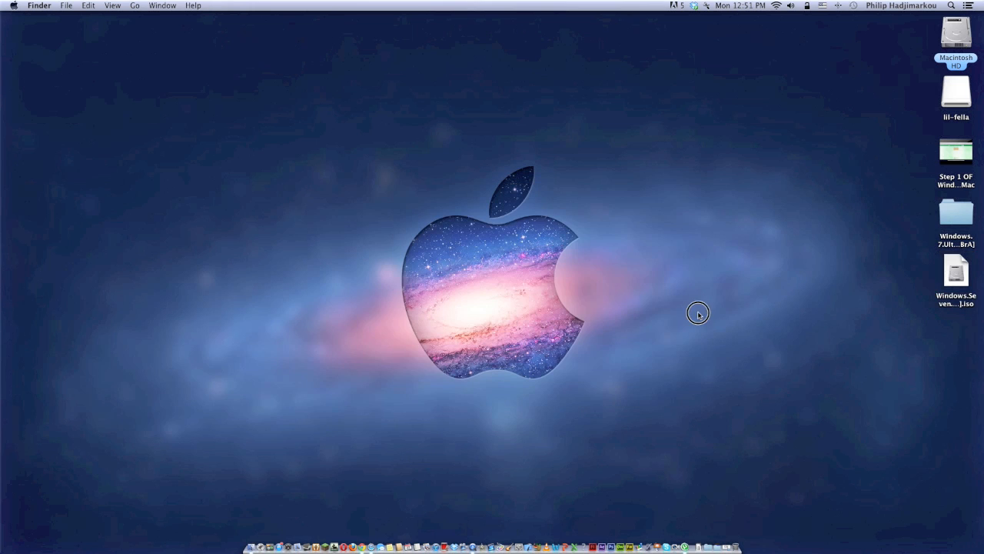
pyautogui.click(957, 215)
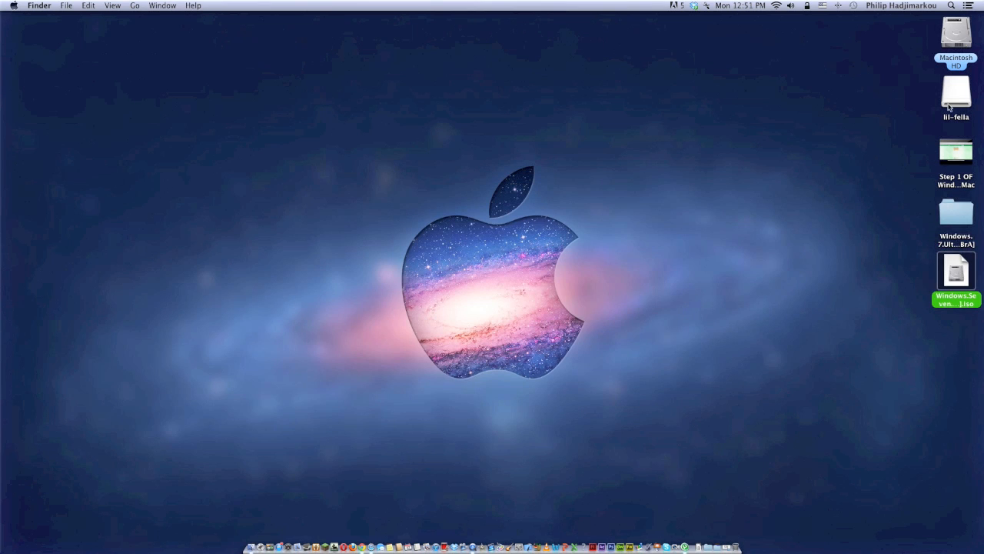
pyautogui.doubleClick(956, 92)
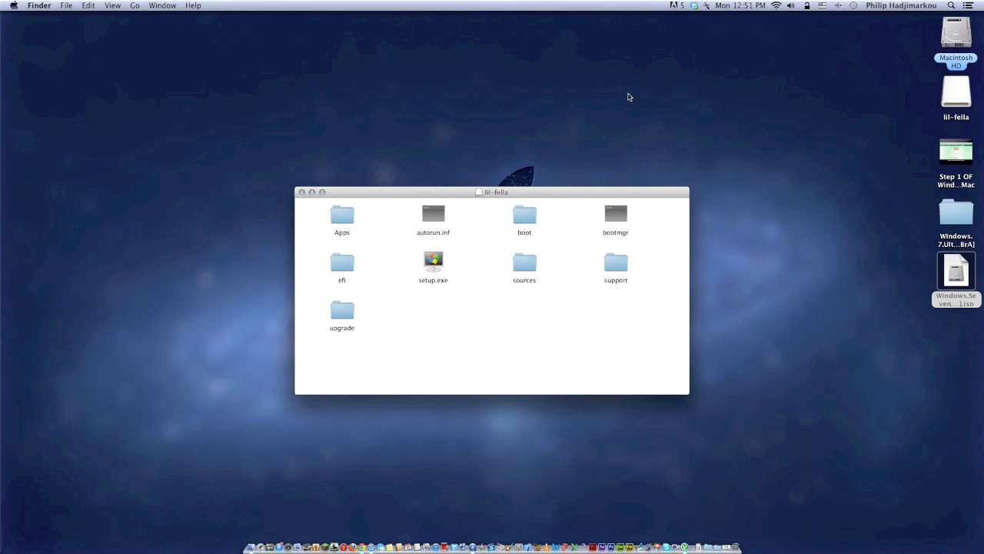
pyautogui.moveTo(332, 225)
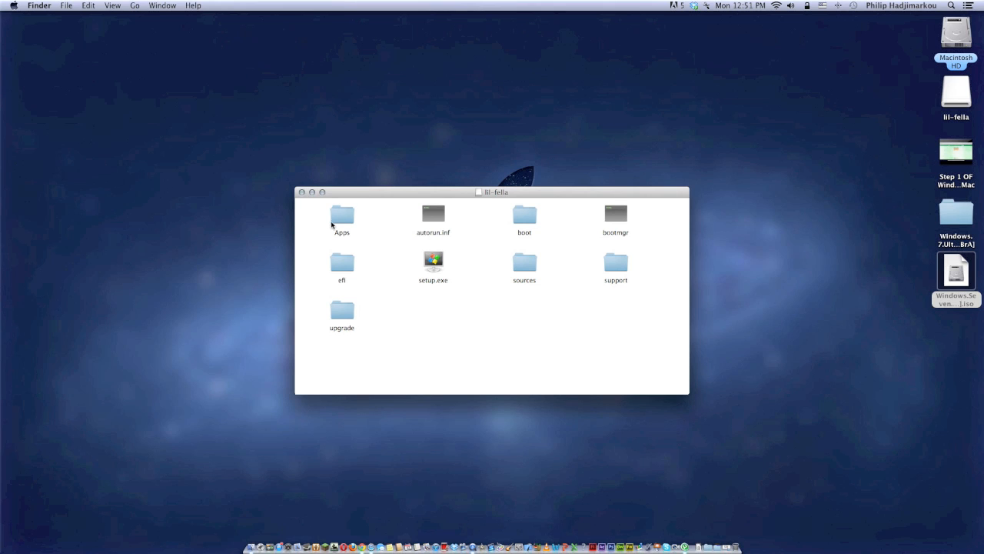
pyautogui.moveTo(314, 191)
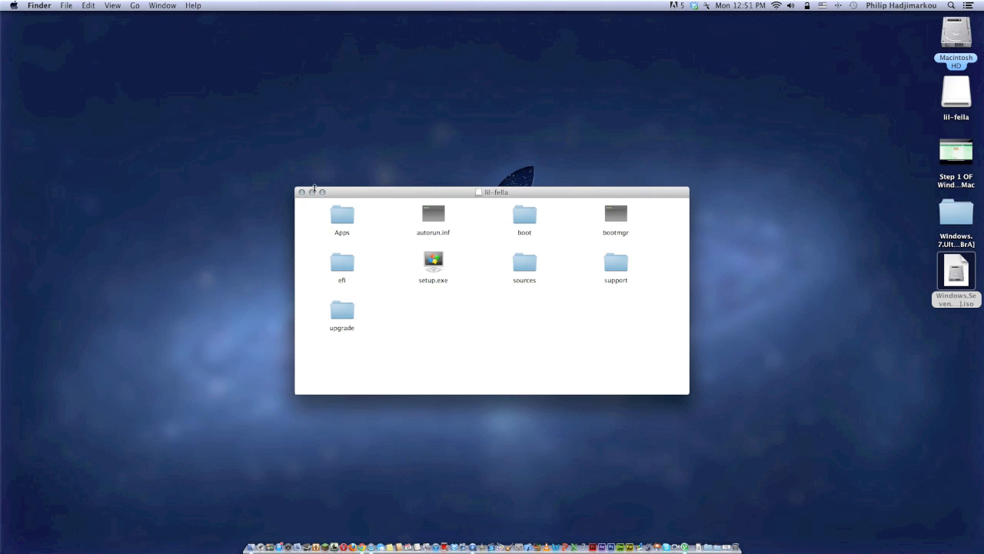
pyautogui.moveTo(497, 201)
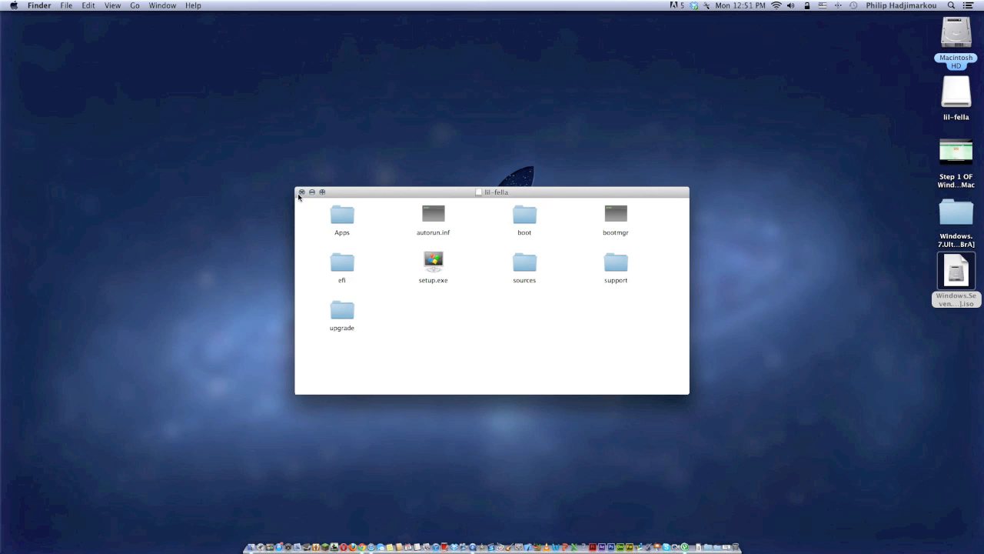
pyautogui.click(301, 192)
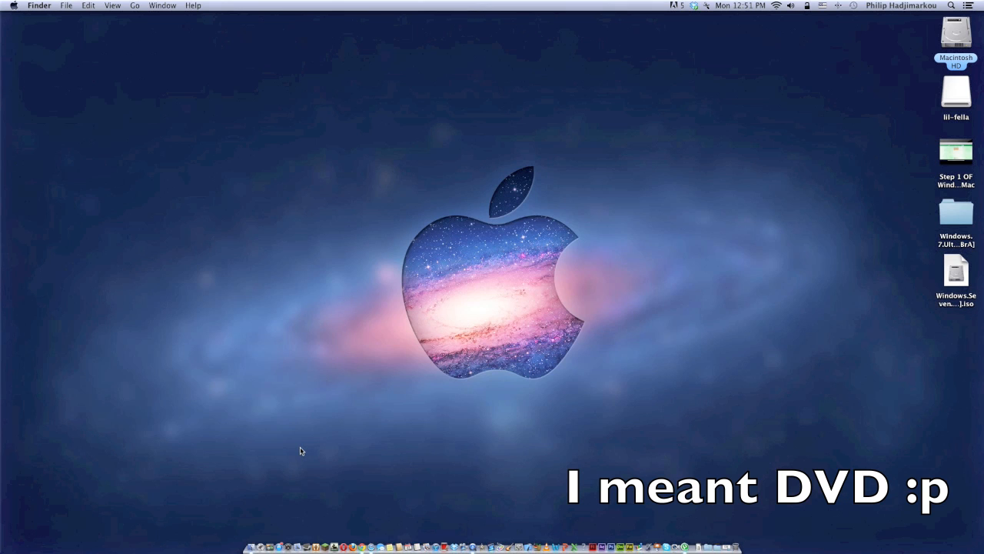
pyautogui.moveTo(301, 474)
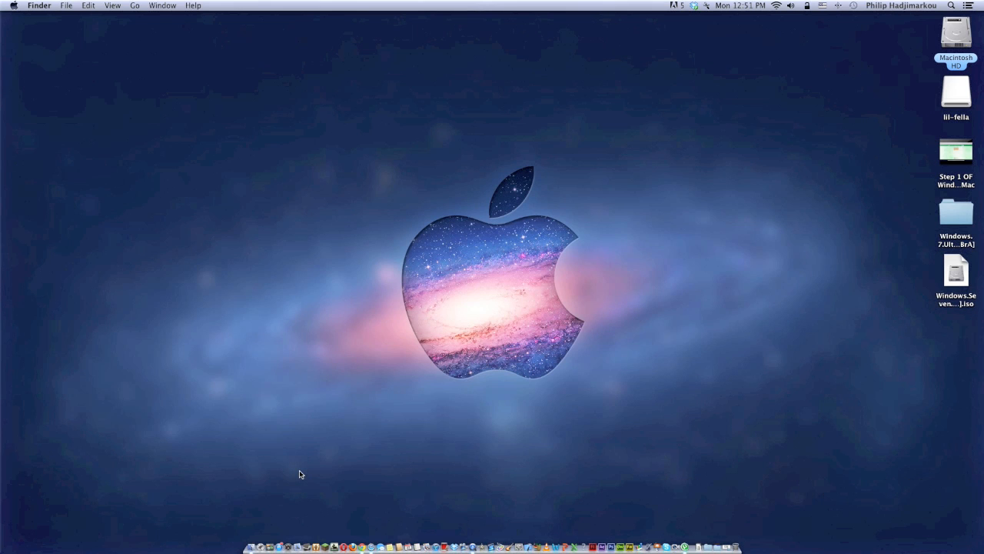
pyautogui.moveTo(555, 315)
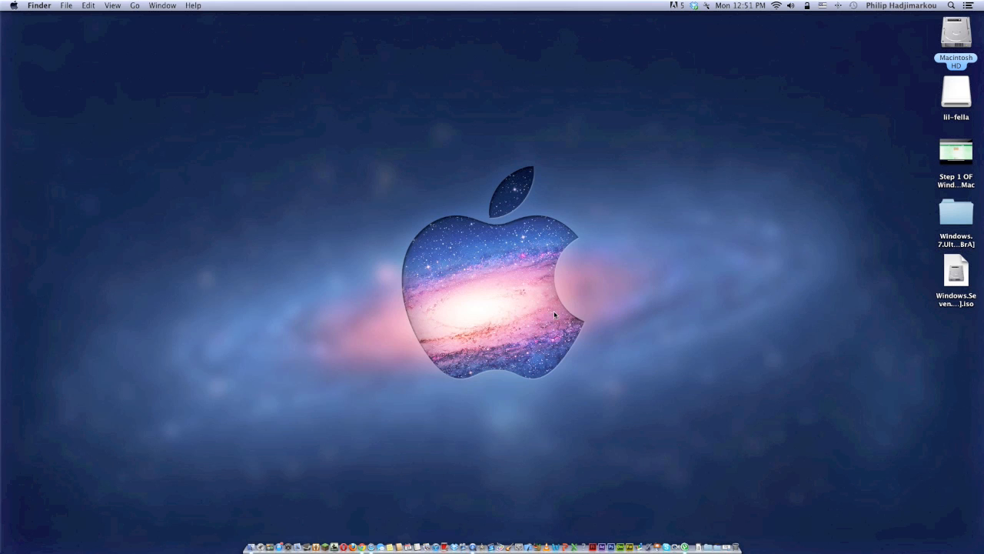
pyautogui.moveTo(470, 311)
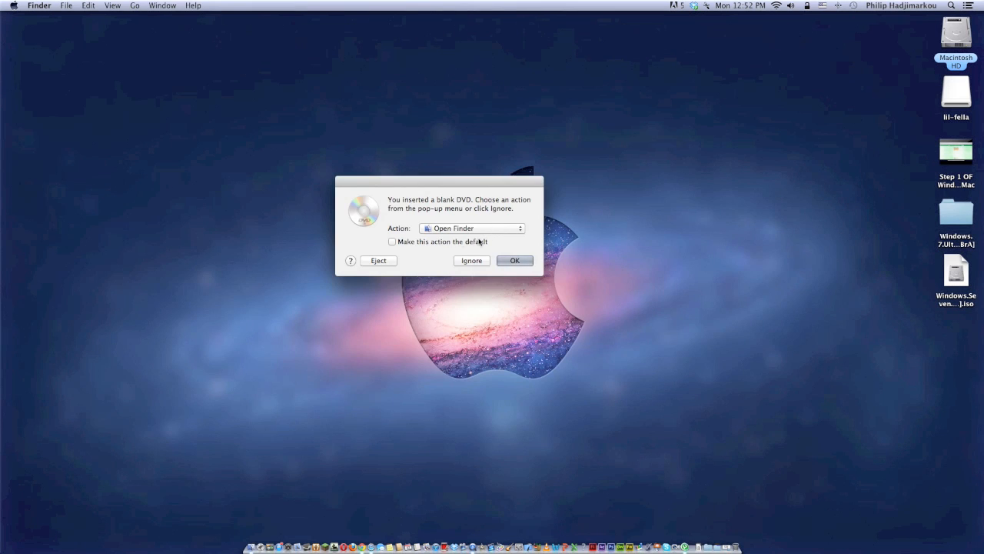
# Step: Accept the blank DVD prompt so it appears as Untitled DVD, then launch Disk Utility
pyautogui.click(513, 260)
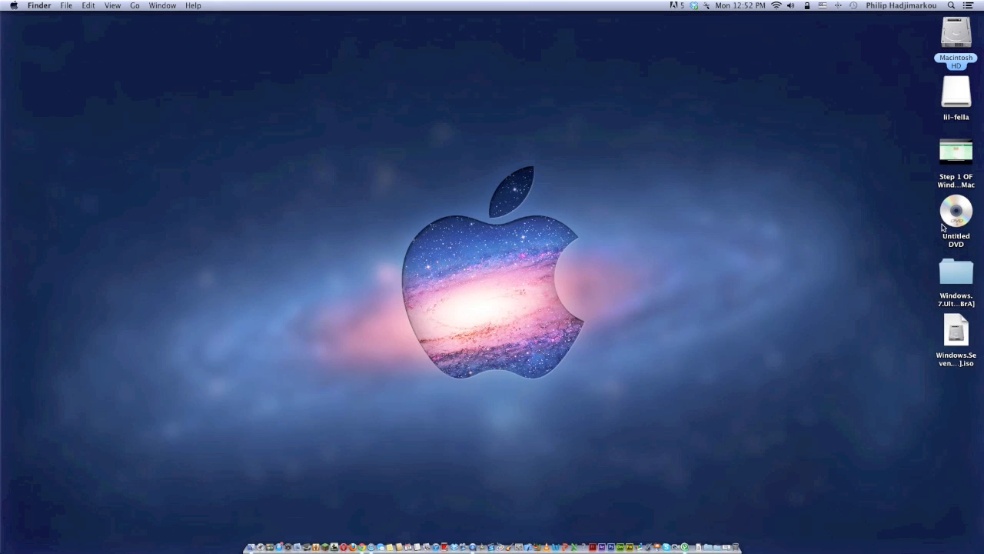
pyautogui.click(184, 526)
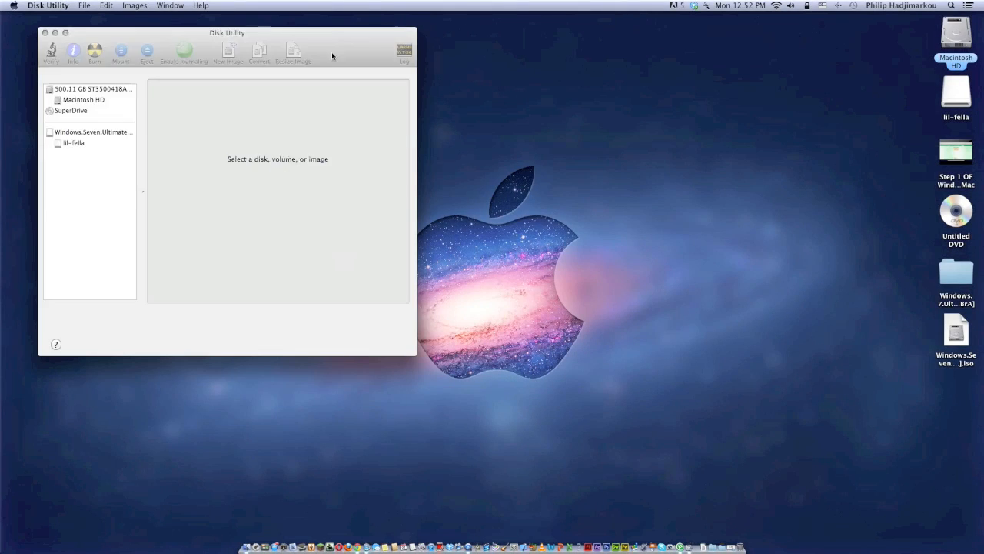
# Step: Select lil-fella, start a Burn and choose the Windows Seven Ultimate ISO from the Desktop as the image
pyautogui.click(74, 143)
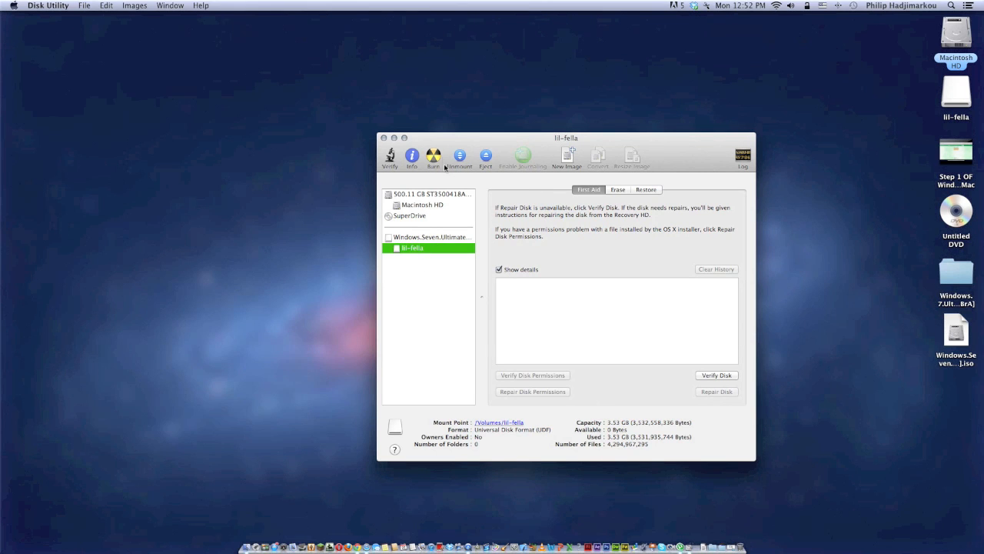
pyautogui.click(427, 237)
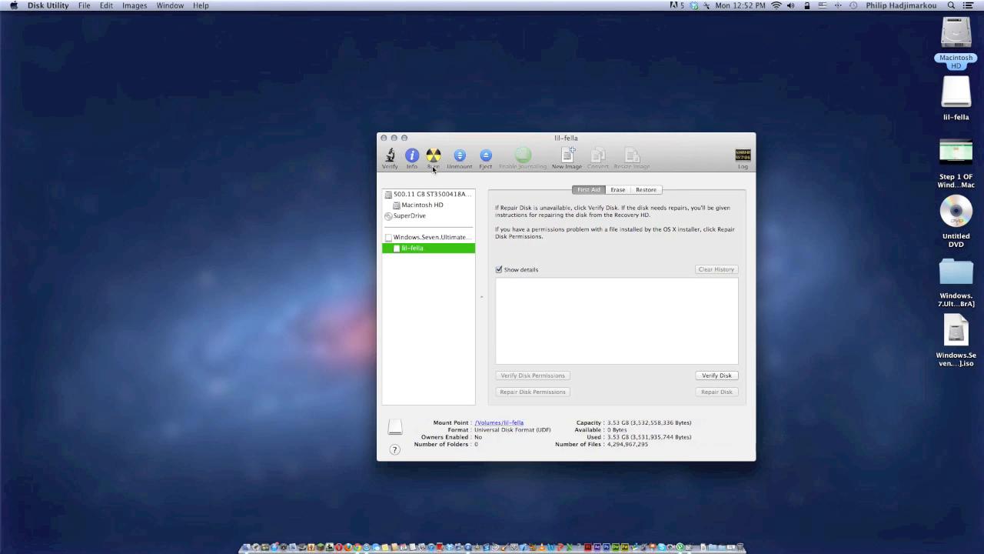
pyautogui.click(434, 156)
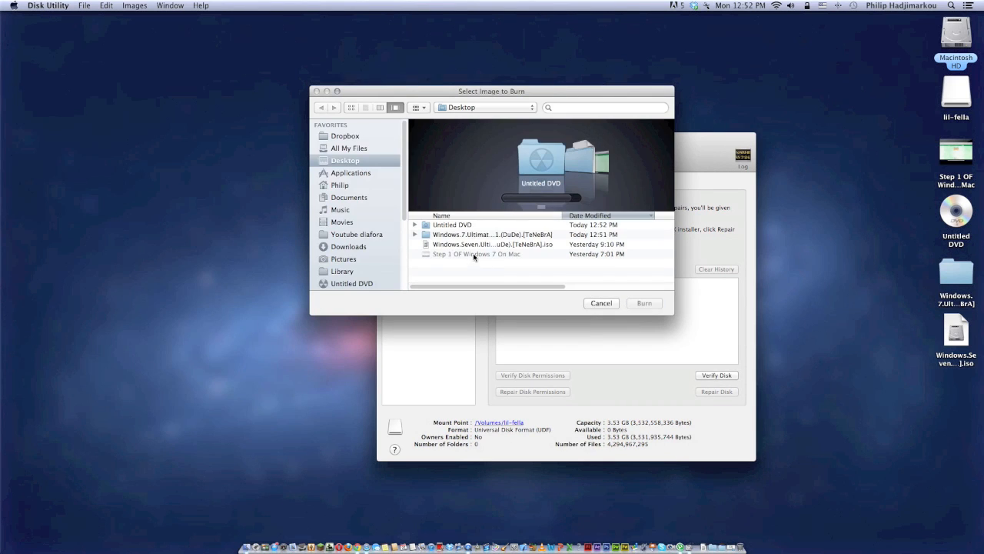
pyautogui.click(492, 243)
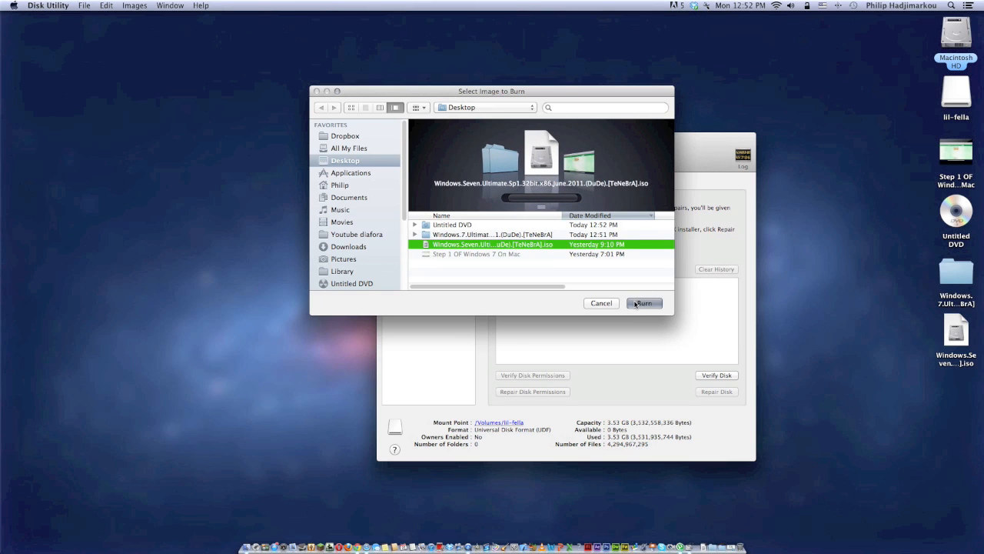
pyautogui.click(643, 302)
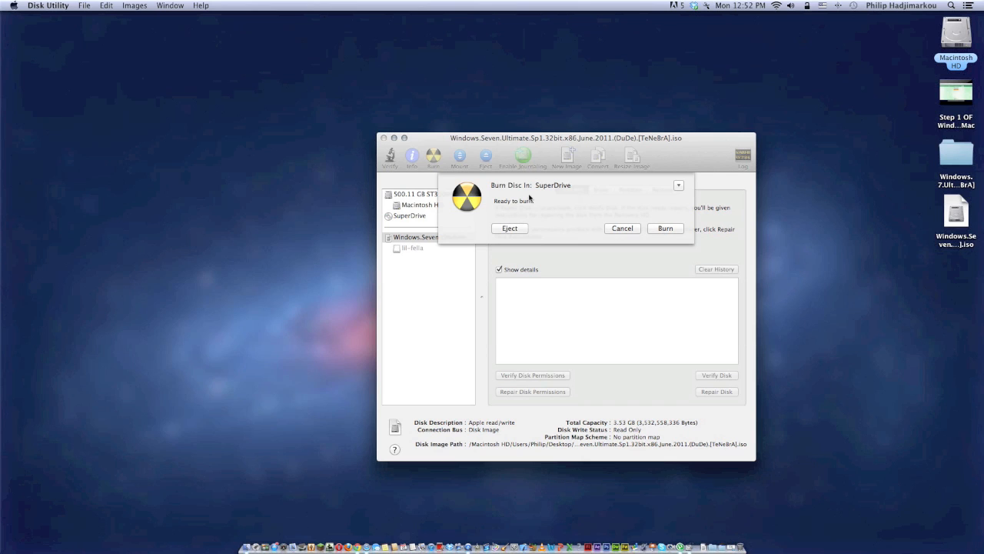
# Step: Start burning the Windows 7 ISO onto the blank DVD in the SuperDrive
pyautogui.click(664, 228)
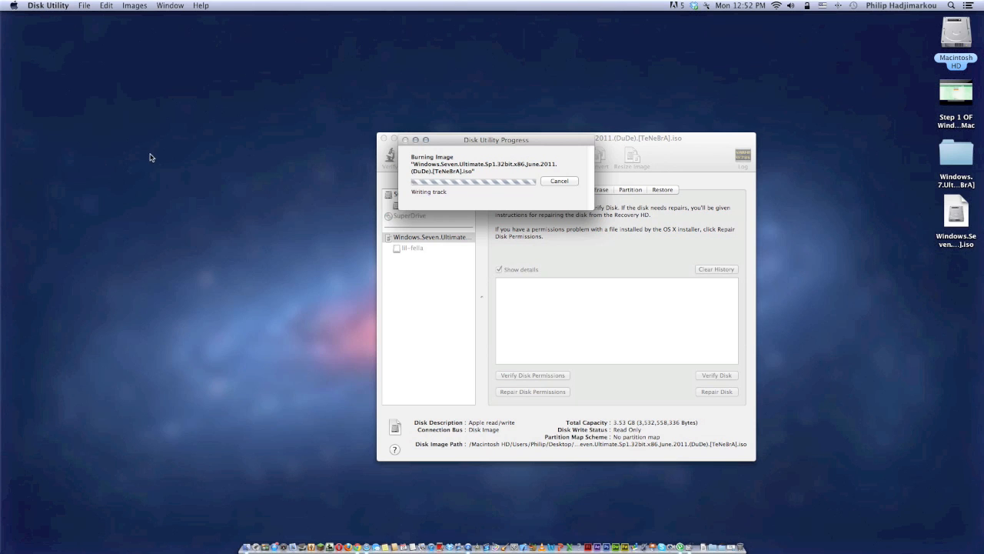
pyautogui.moveTo(99, 92)
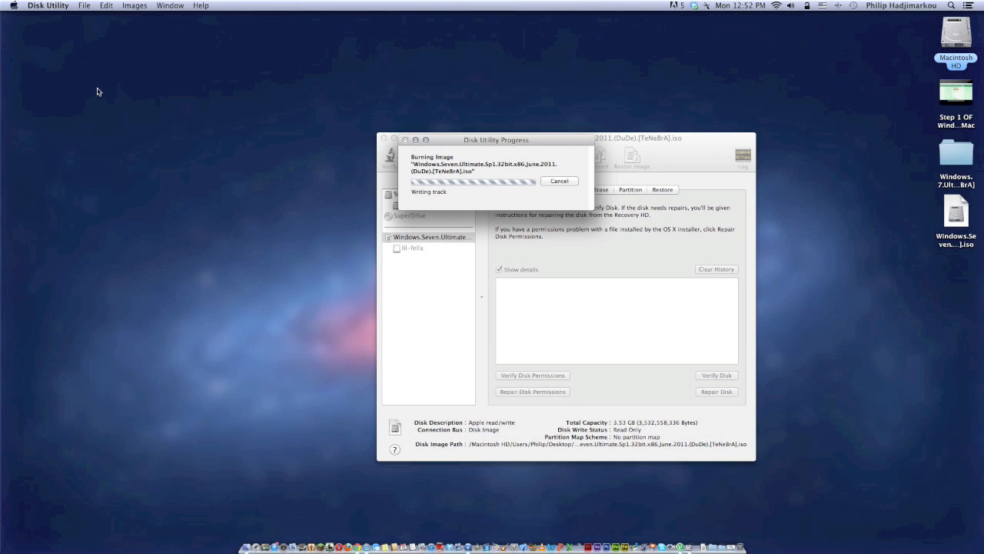
pyautogui.moveTo(101, 78)
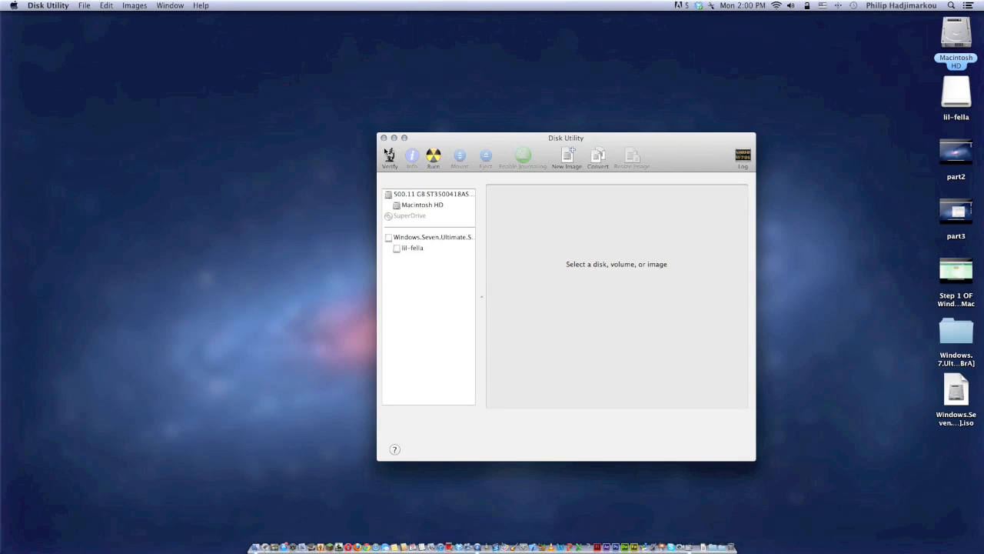
pyautogui.moveTo(569, 230)
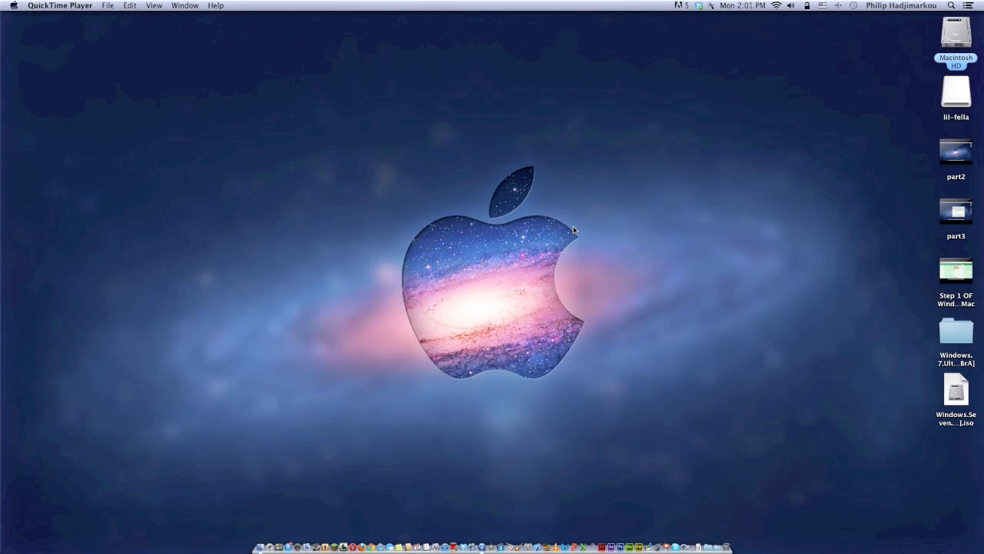
pyautogui.moveTo(392, 343)
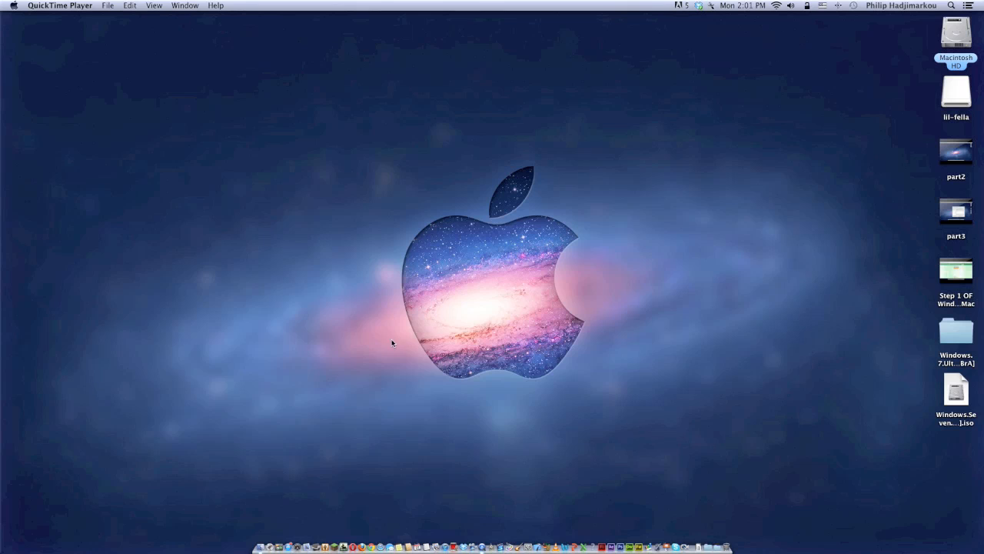
# Step: Eject the lil-fella disk image from Finder's Devices list and close the window
pyautogui.click(227, 315)
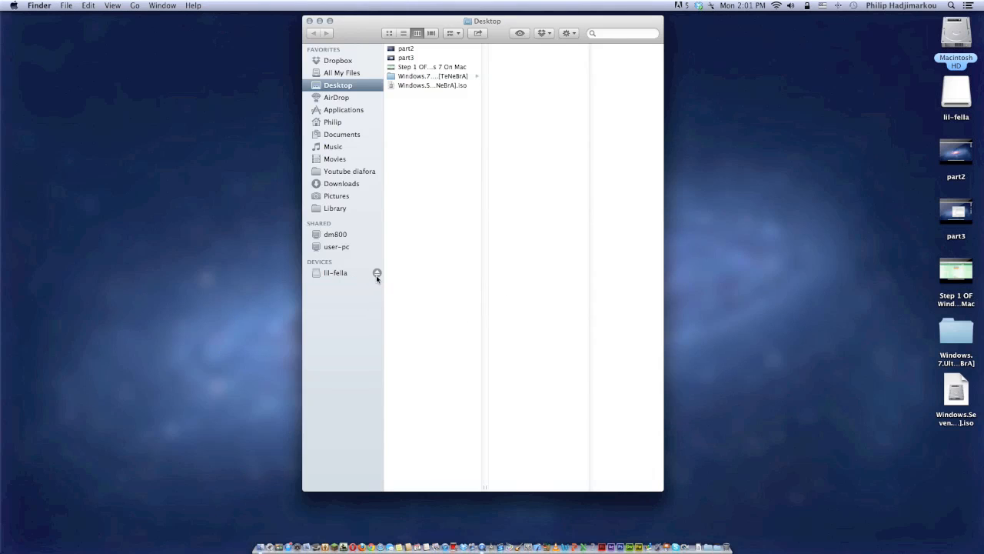
pyautogui.click(376, 274)
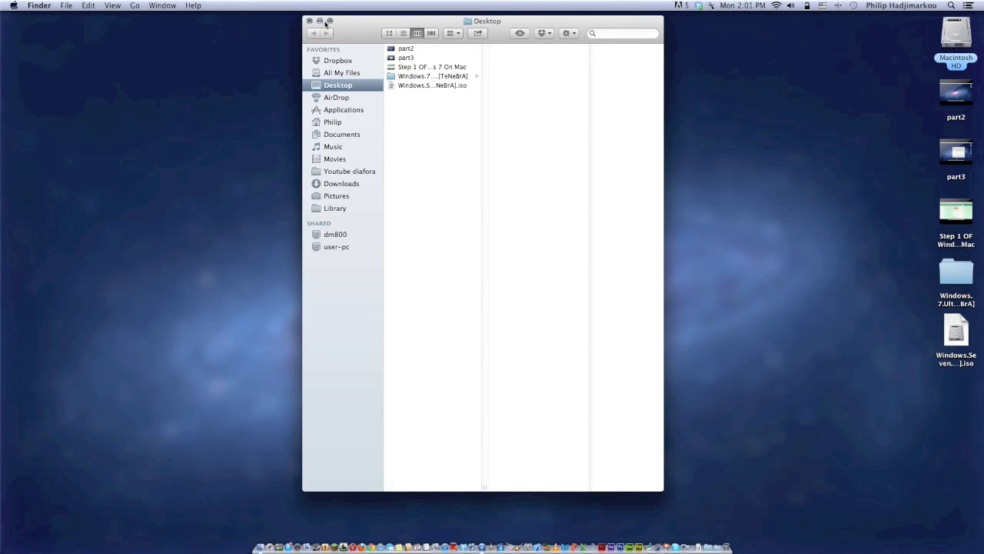
pyautogui.click(311, 22)
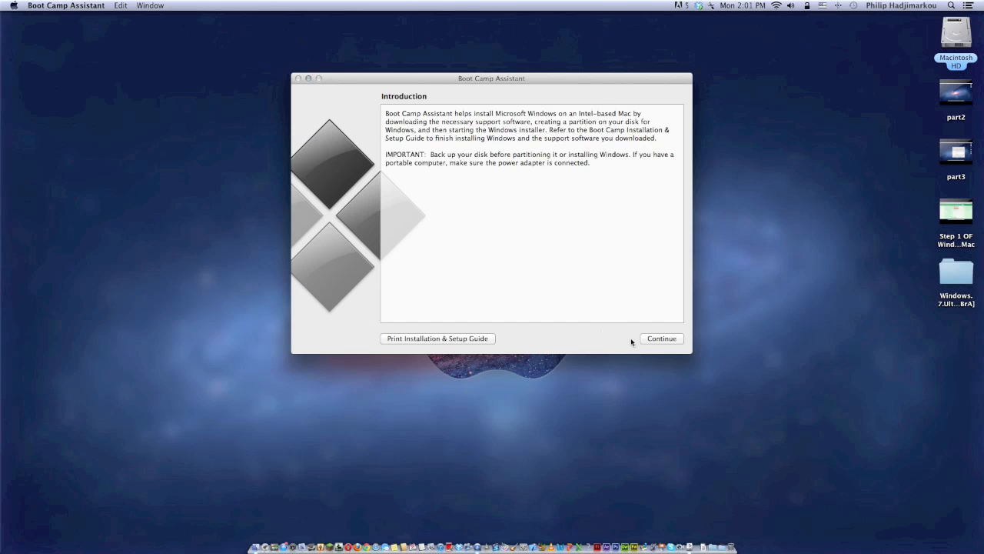
# Step: Move past the Boot Camp introduction to the Select Tasks screen with both tasks ticked
pyautogui.click(661, 338)
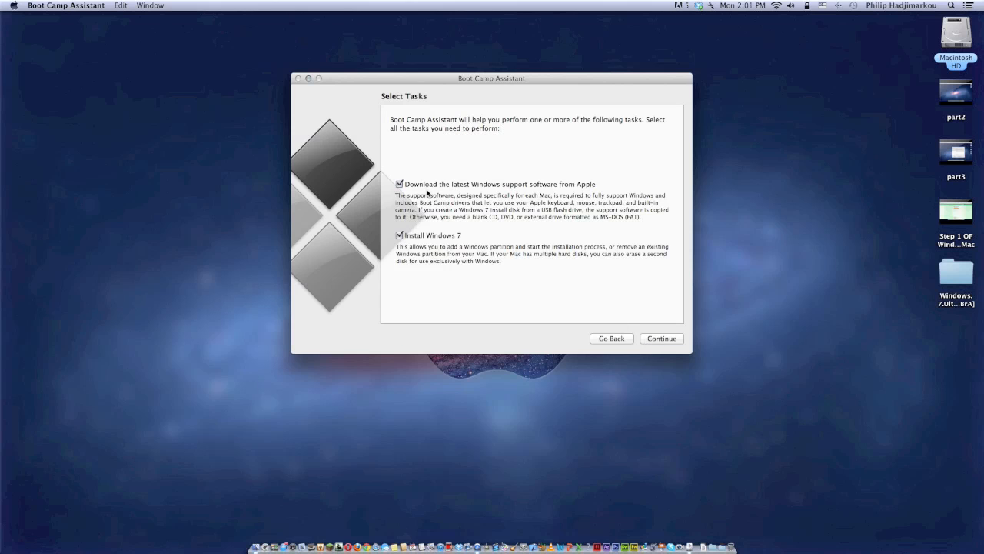
pyautogui.moveTo(479, 154)
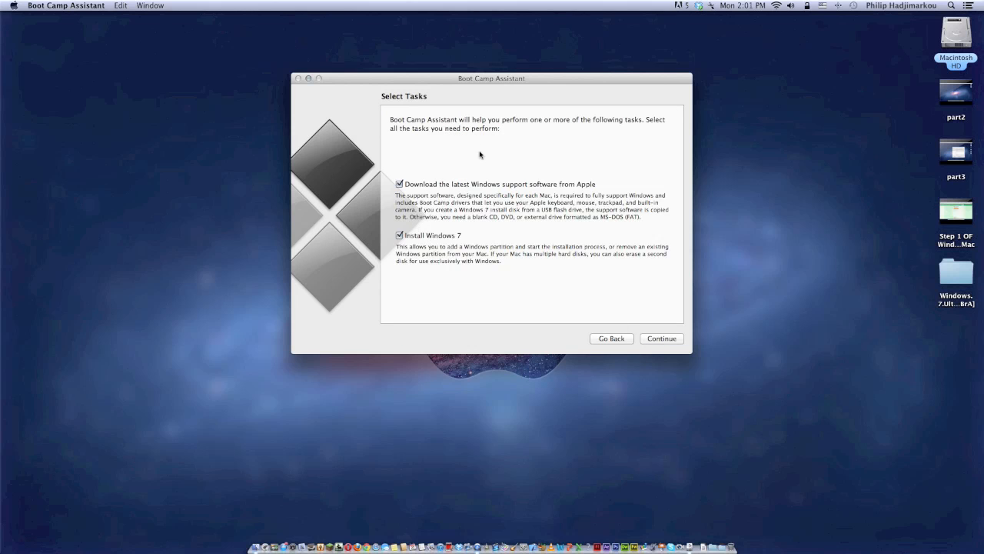
pyautogui.moveTo(547, 211)
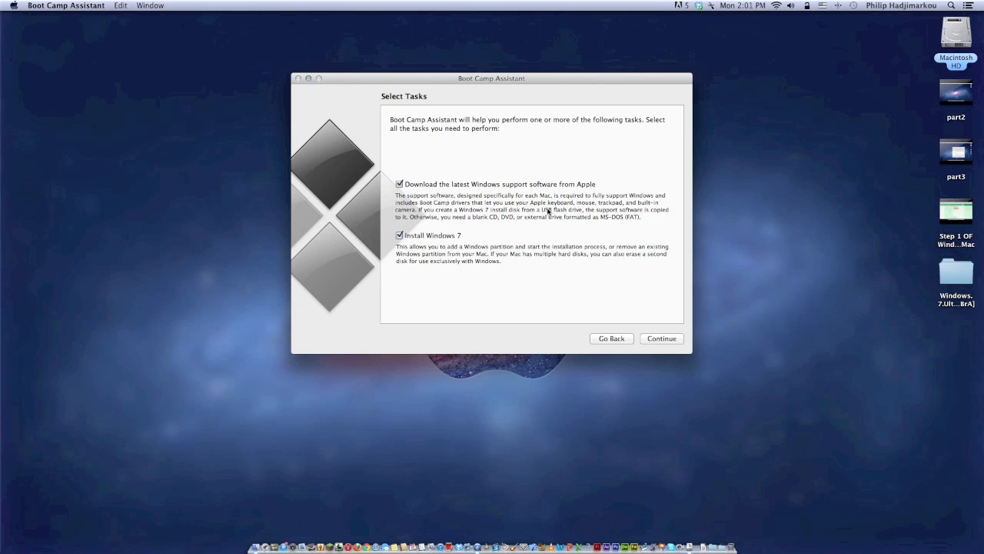
pyautogui.moveTo(498, 255)
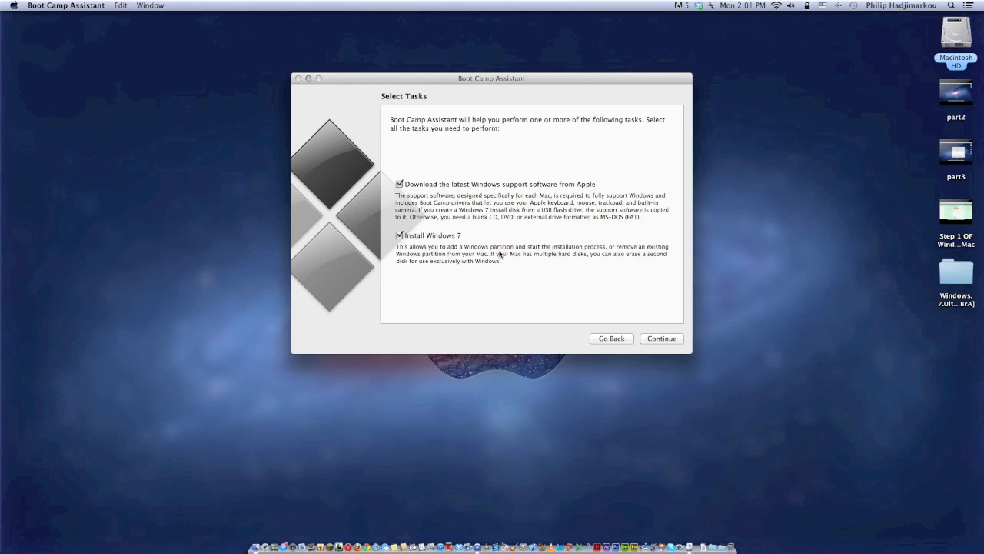
pyautogui.moveTo(535, 178)
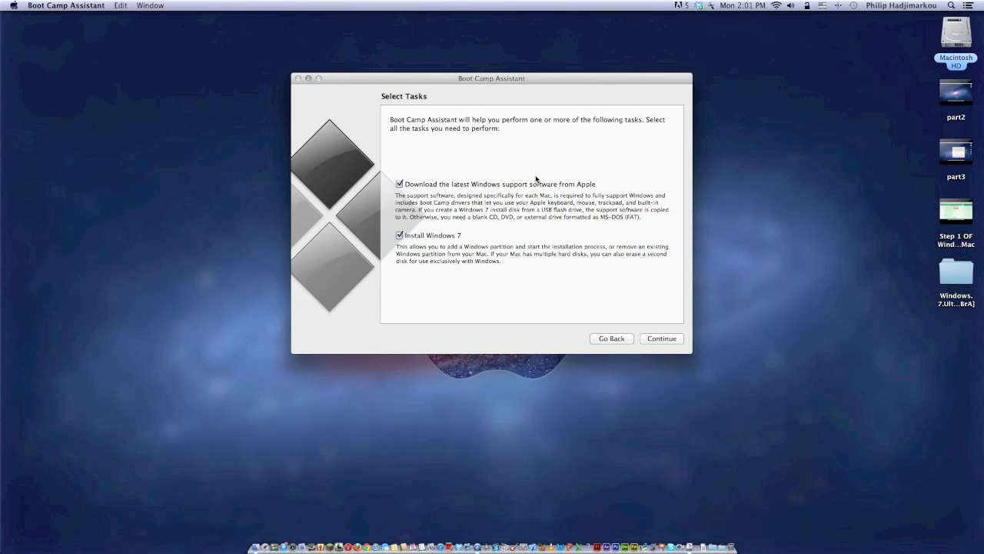
pyautogui.moveTo(535, 261)
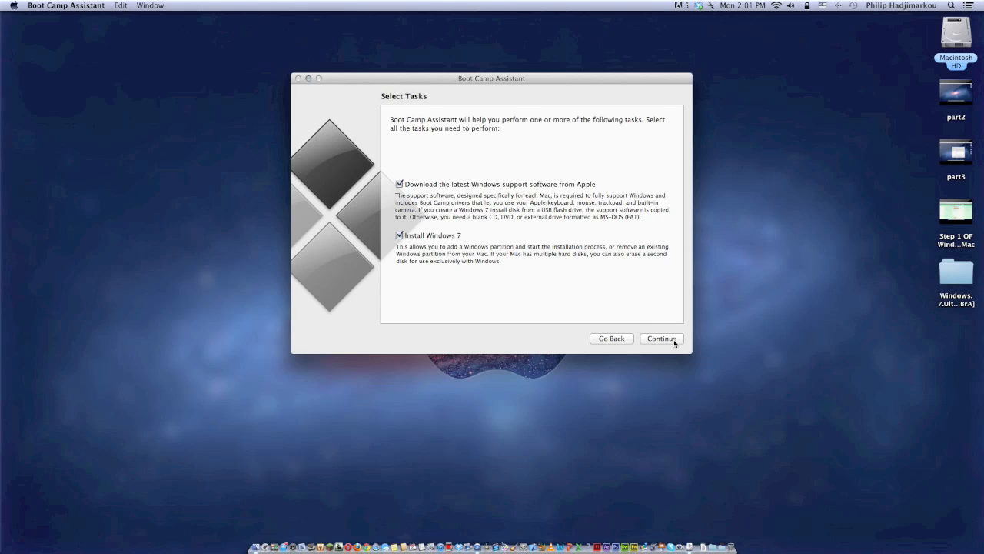
# Step: Continue with both tasks, then proceed with 'Burn a copy to CD or DVD' for the support software
pyautogui.click(661, 339)
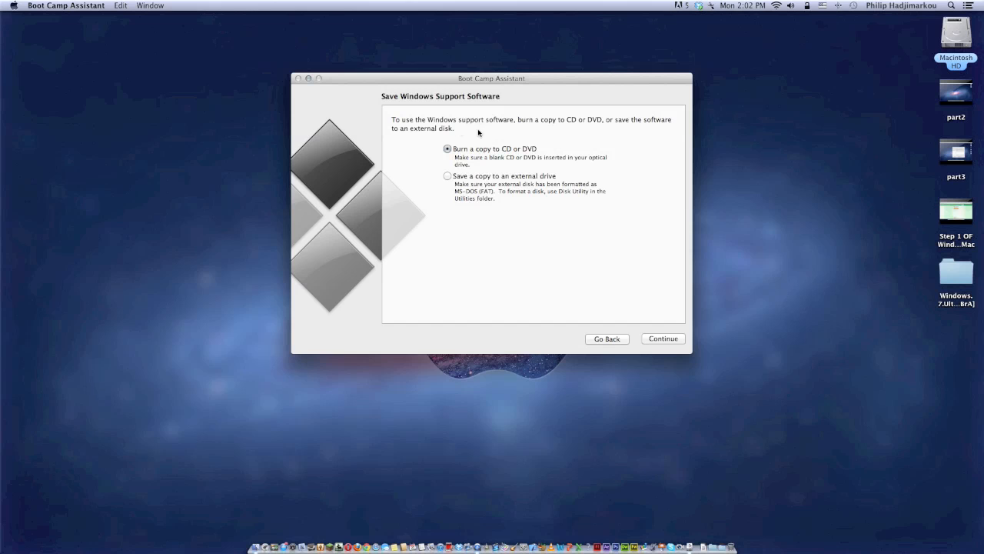
pyautogui.moveTo(532, 133)
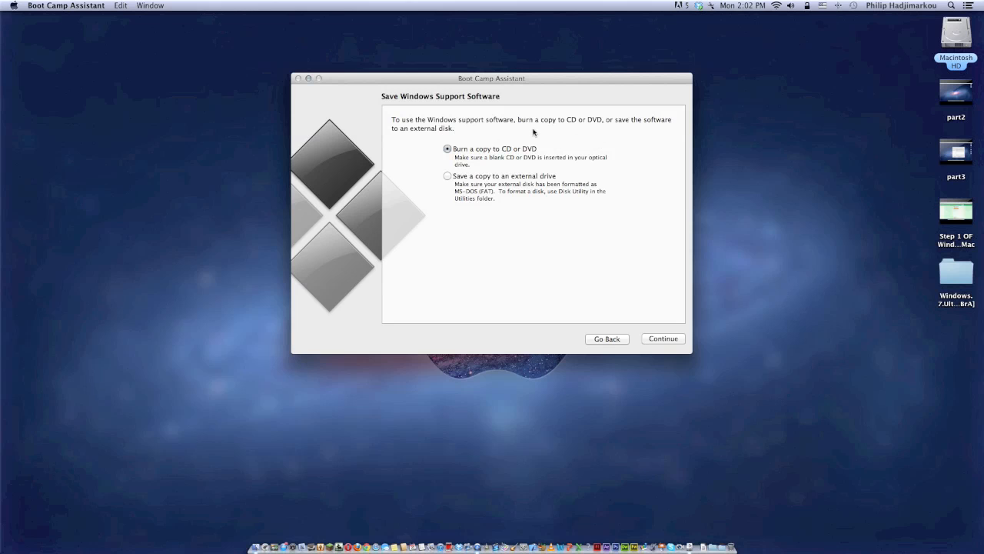
pyautogui.moveTo(601, 135)
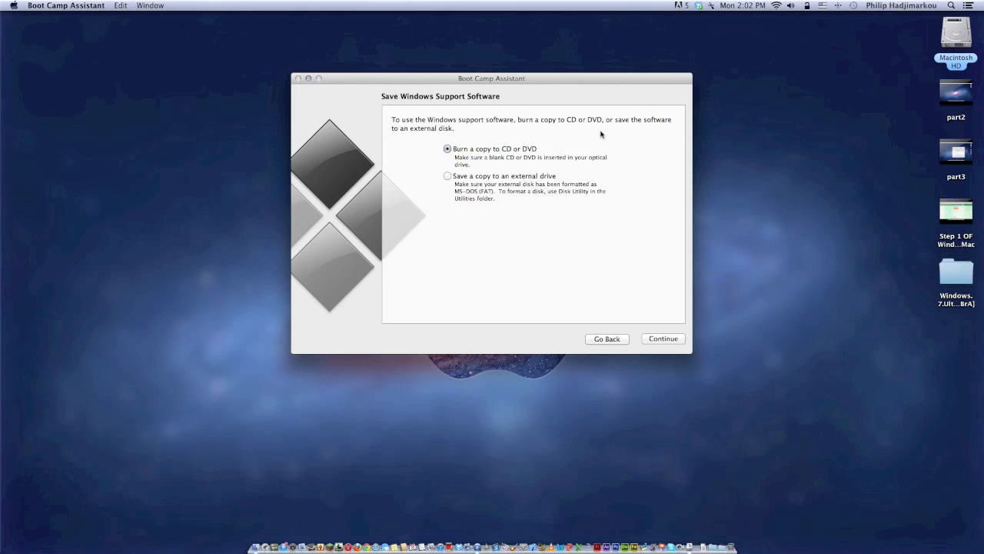
pyautogui.moveTo(440, 162)
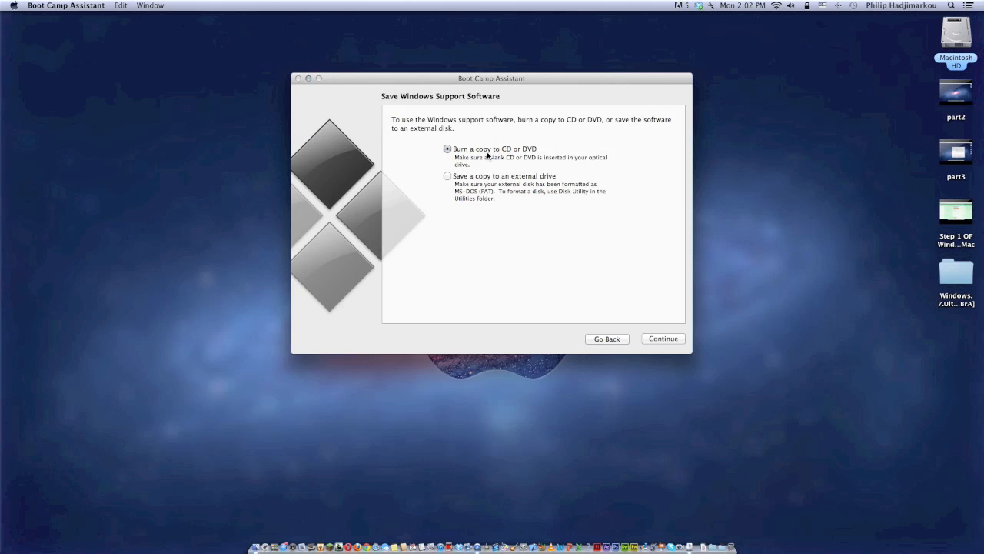
pyautogui.moveTo(767, 304)
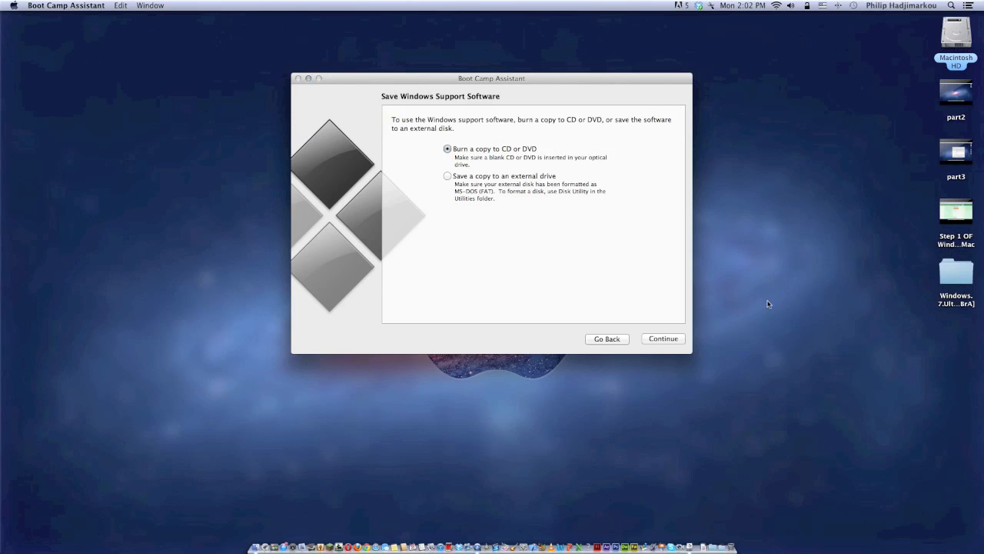
pyautogui.click(663, 338)
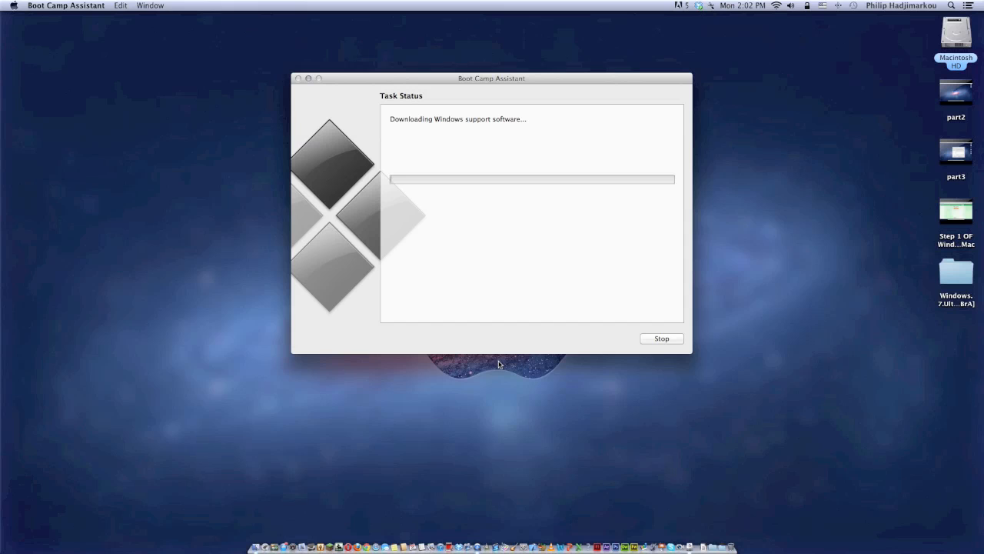
pyautogui.moveTo(495, 376)
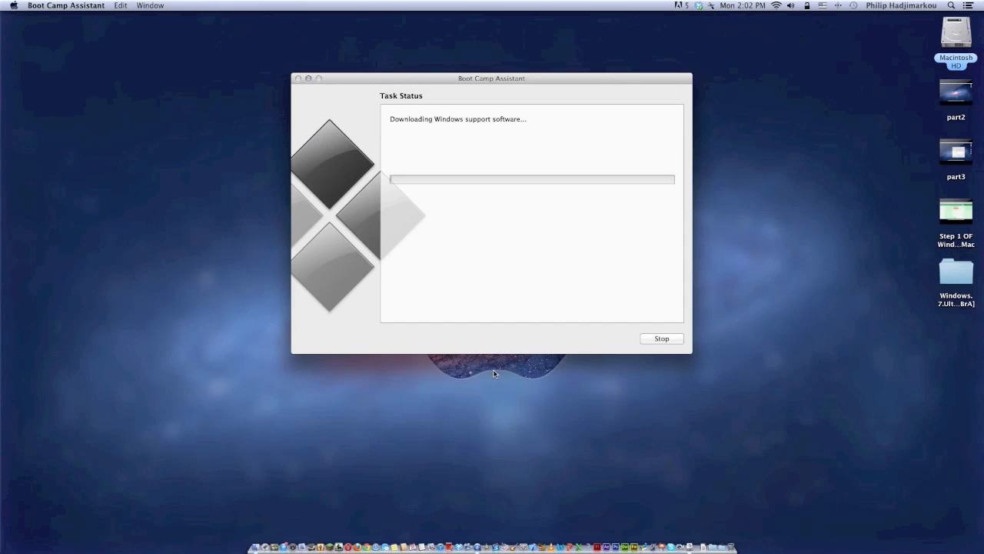
pyautogui.moveTo(588, 397)
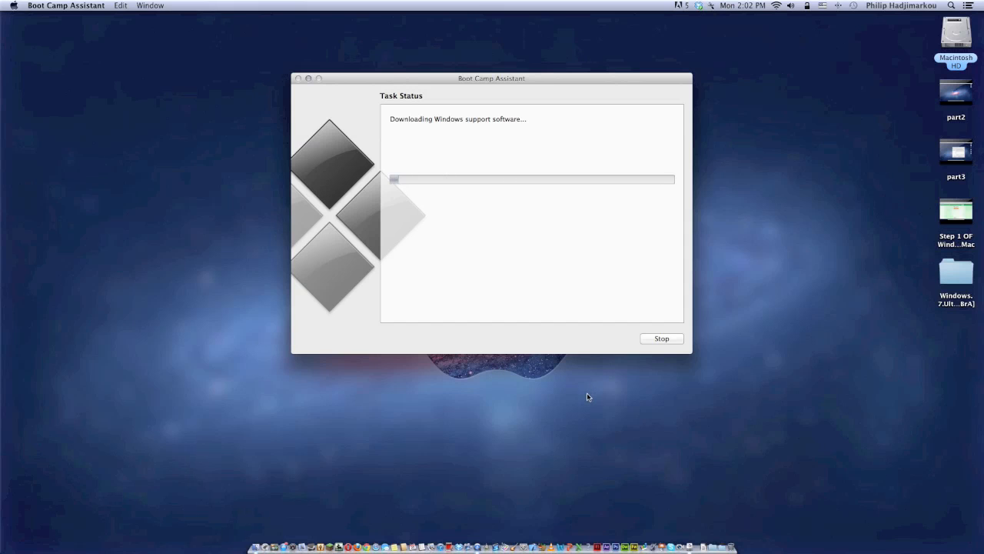
pyautogui.moveTo(560, 342)
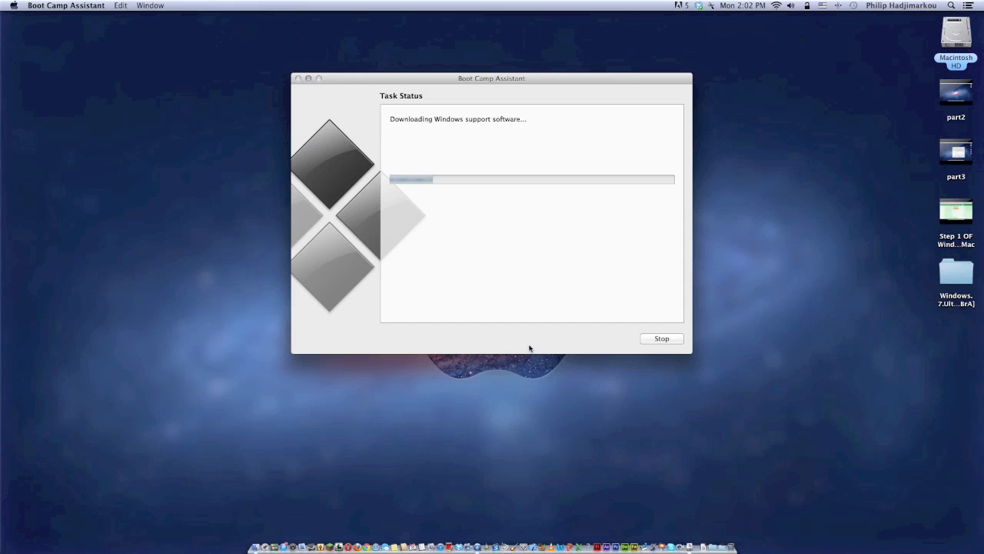
pyautogui.moveTo(535, 329)
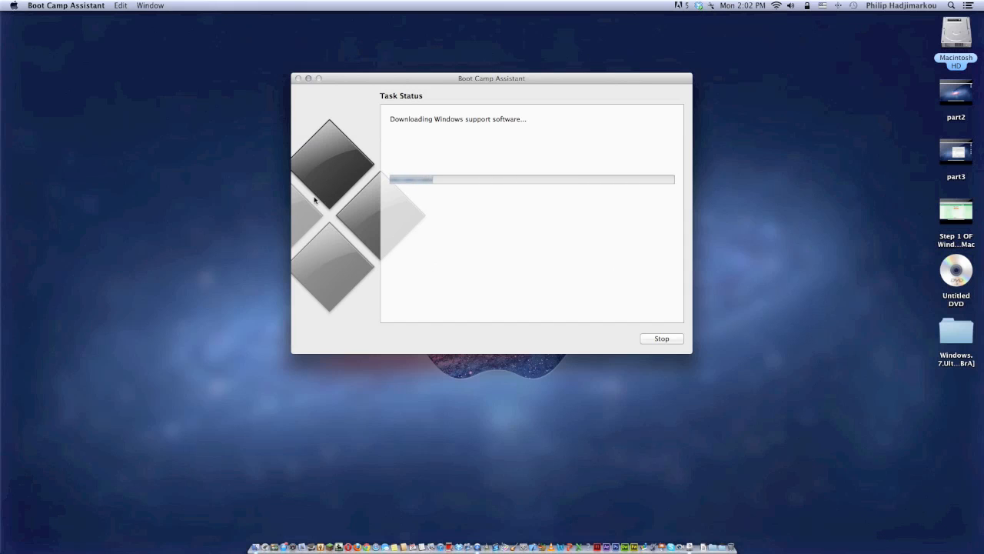
pyautogui.moveTo(105, 152)
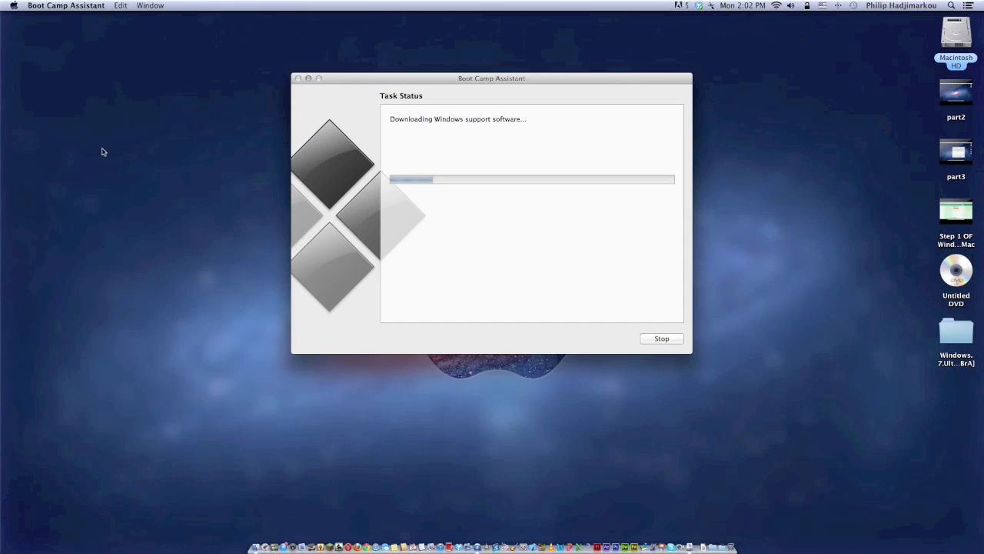
pyautogui.moveTo(255, 138)
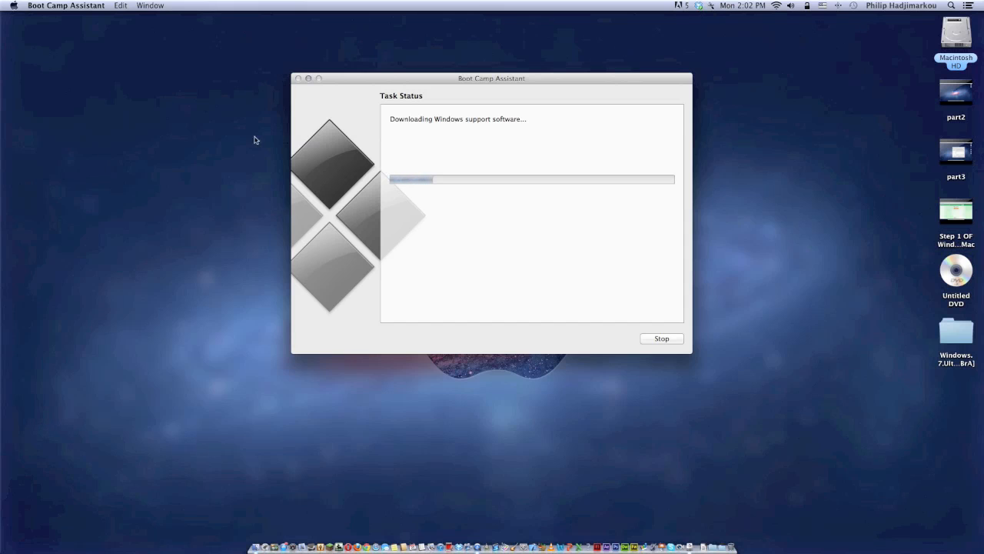
pyautogui.moveTo(120, 86)
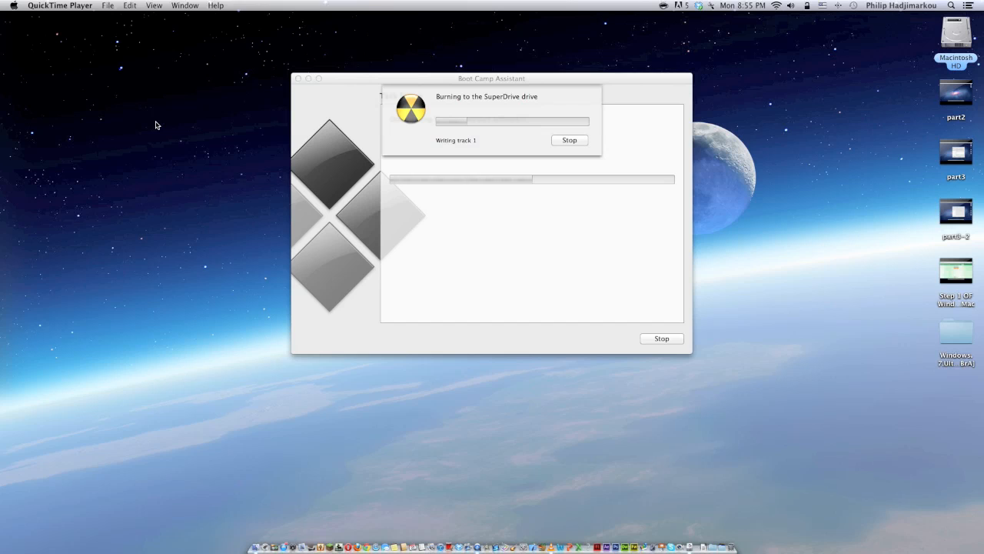
pyautogui.moveTo(276, 138)
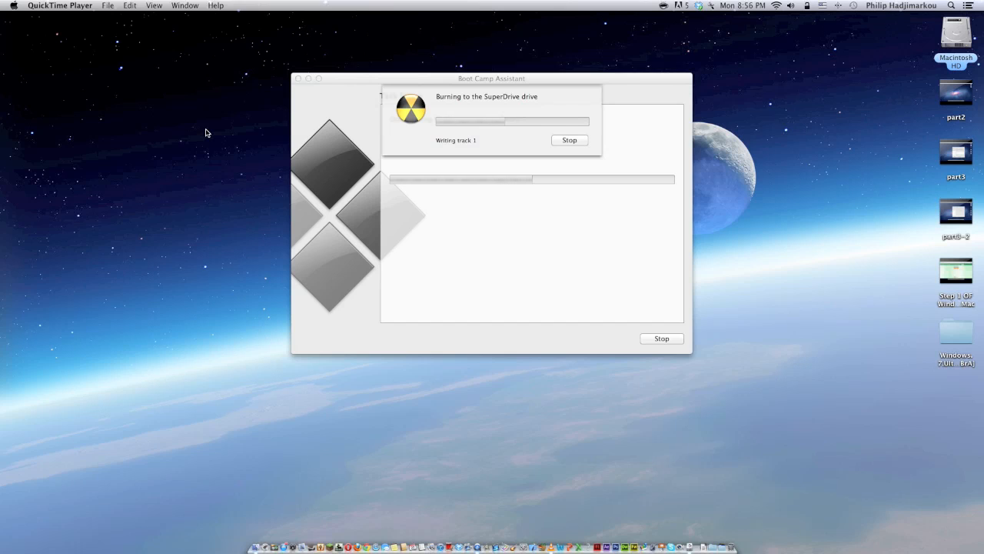
pyautogui.moveTo(409, 86)
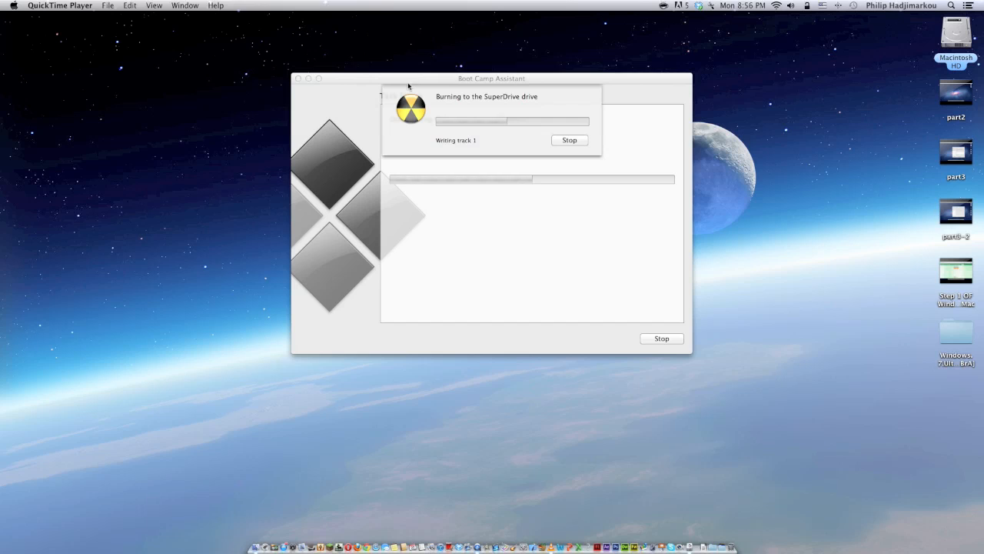
pyautogui.moveTo(477, 154)
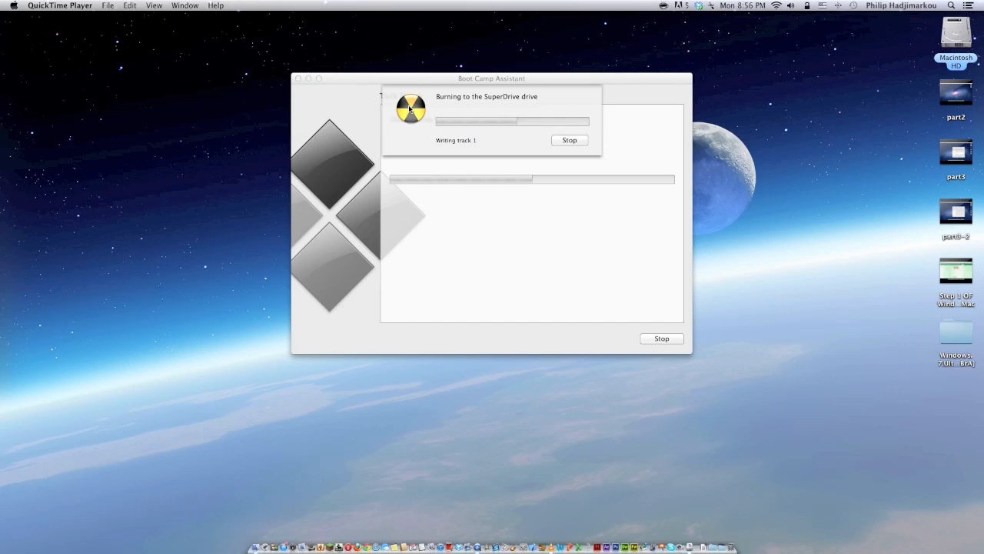
pyautogui.moveTo(407, 108)
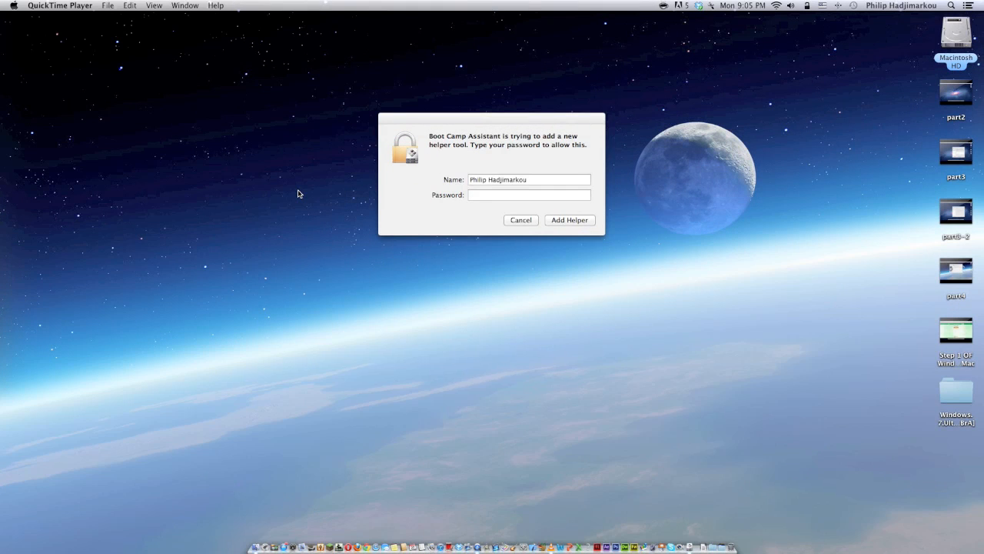
# Step: Enter the account password and allow the helper tool to be added
pyautogui.click(529, 194)
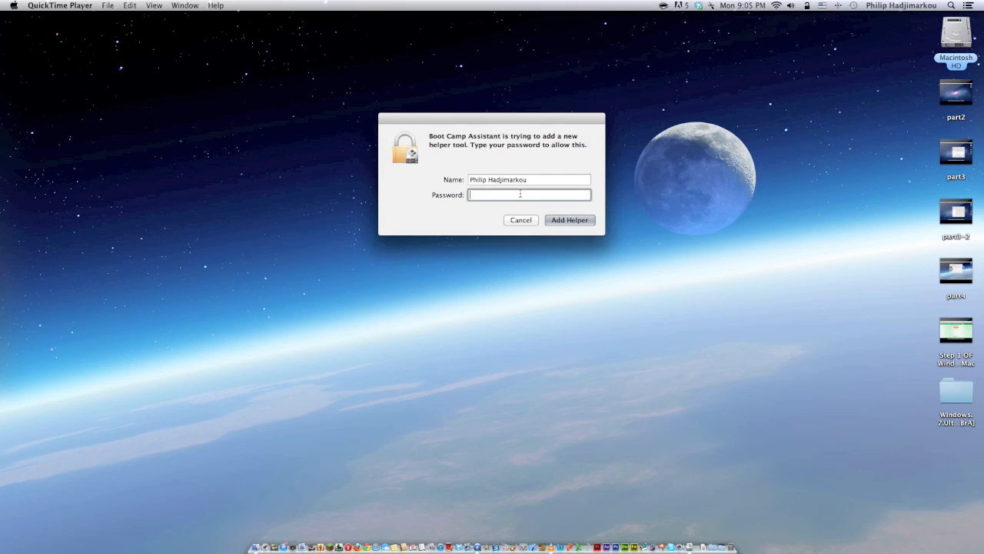
pyautogui.write('password')
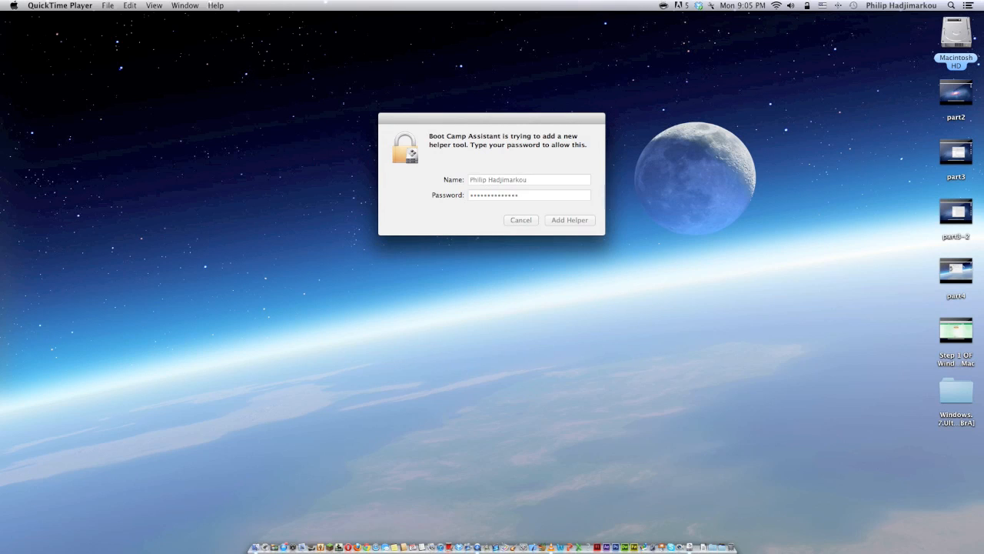
pyautogui.click(569, 220)
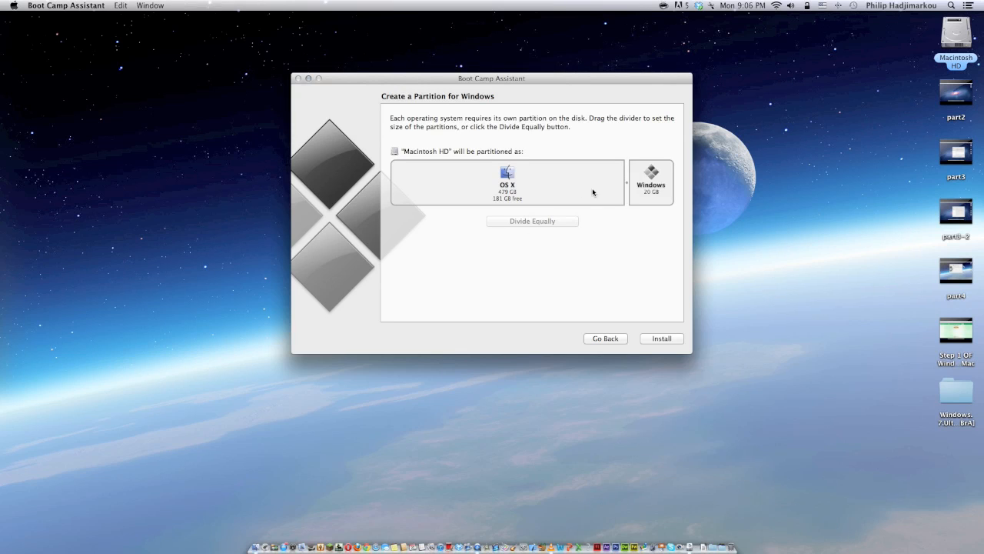
pyautogui.moveTo(514, 126)
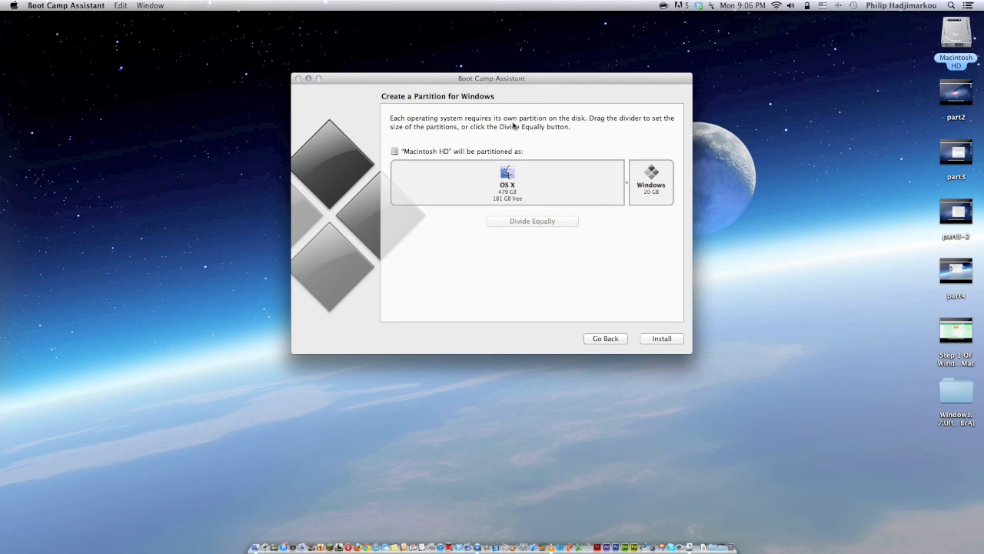
pyautogui.moveTo(627, 191)
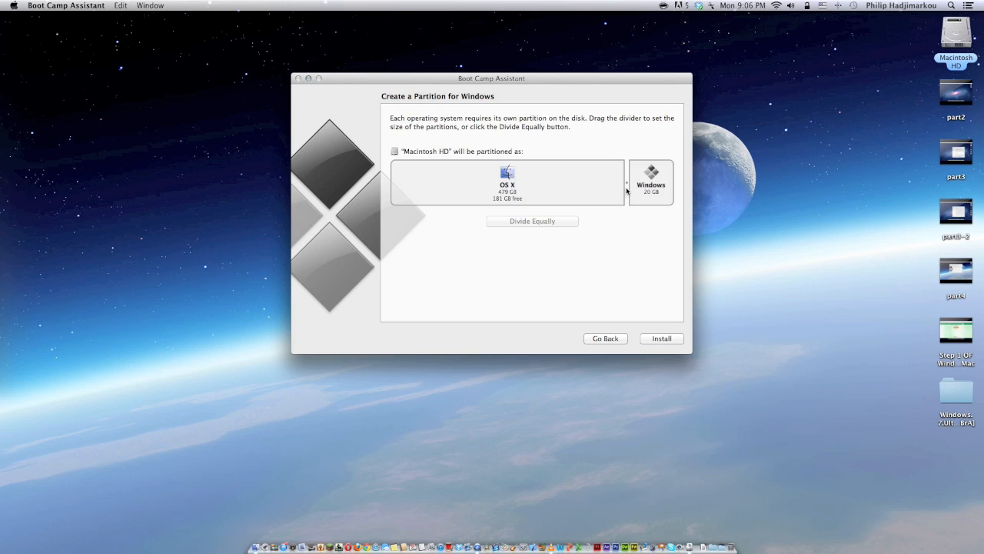
# Step: Drag the partition divider to try a Windows partition size near 32 GB
pyautogui.moveTo(627, 183); pyautogui.dragTo(618, 183)
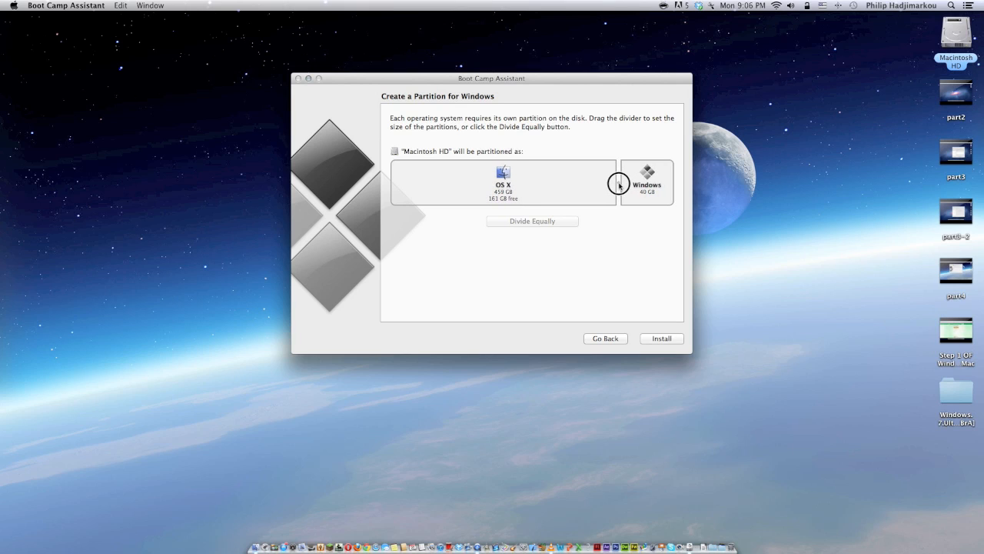
pyautogui.moveTo(618, 184); pyautogui.dragTo(623, 185)
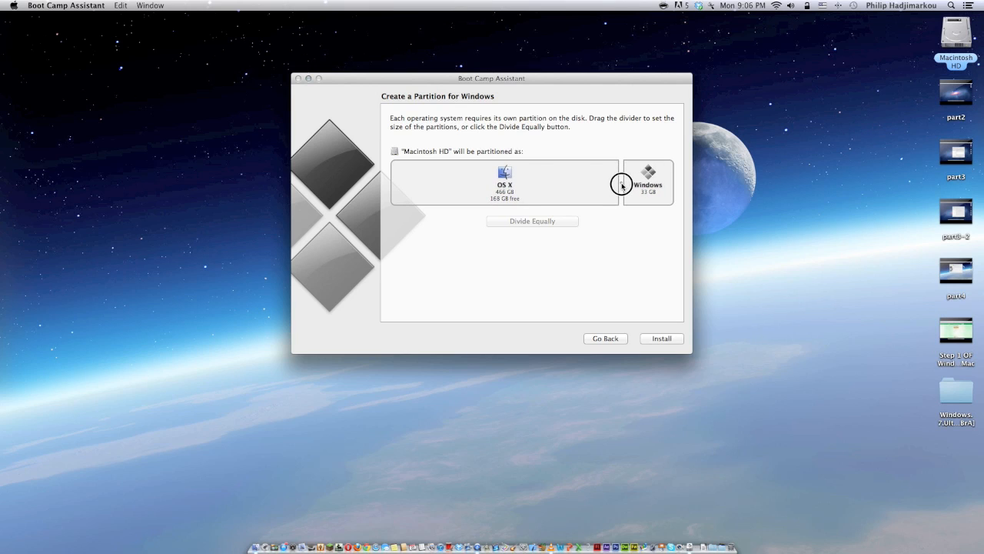
pyautogui.moveTo(621, 184); pyautogui.dragTo(624, 185)
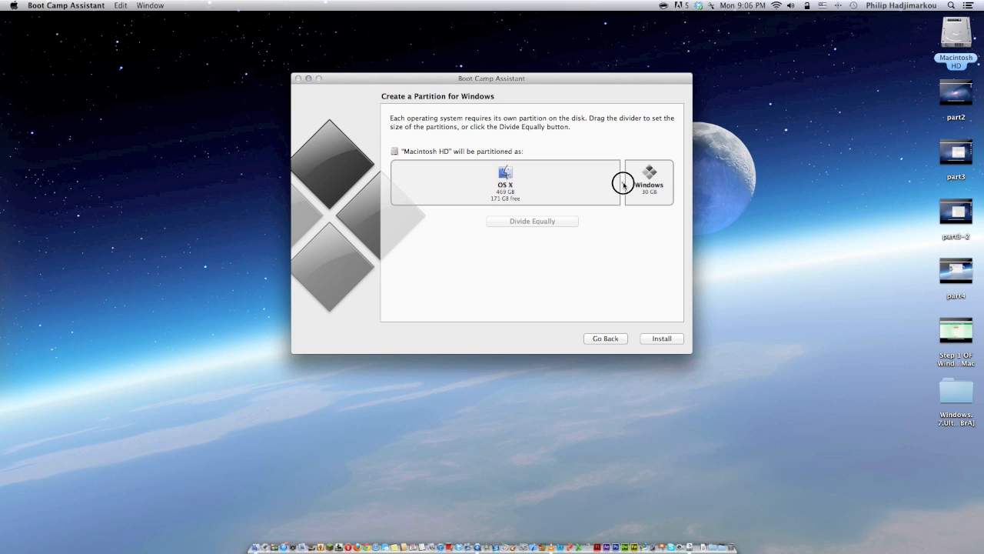
pyautogui.moveTo(624, 183); pyautogui.dragTo(619, 186)
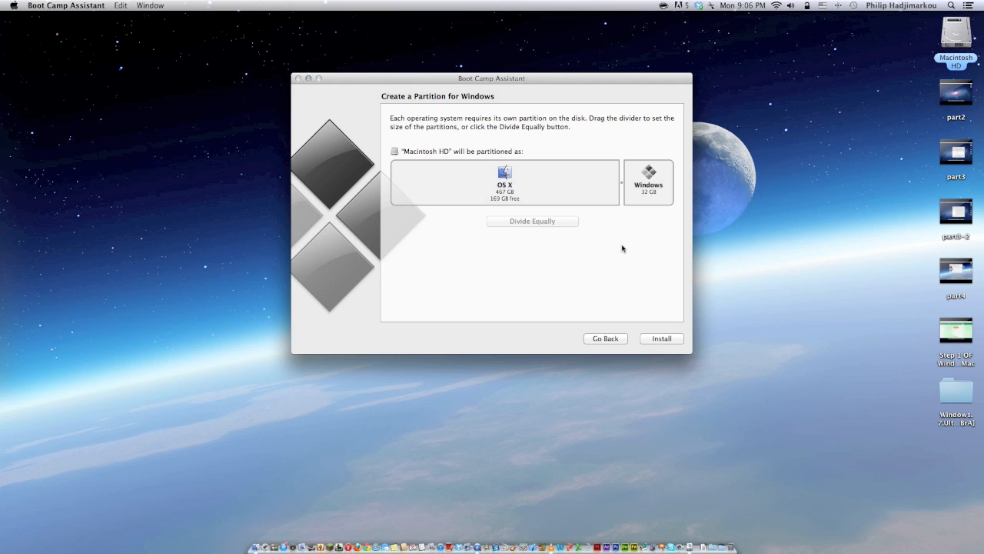
pyautogui.moveTo(624, 225)
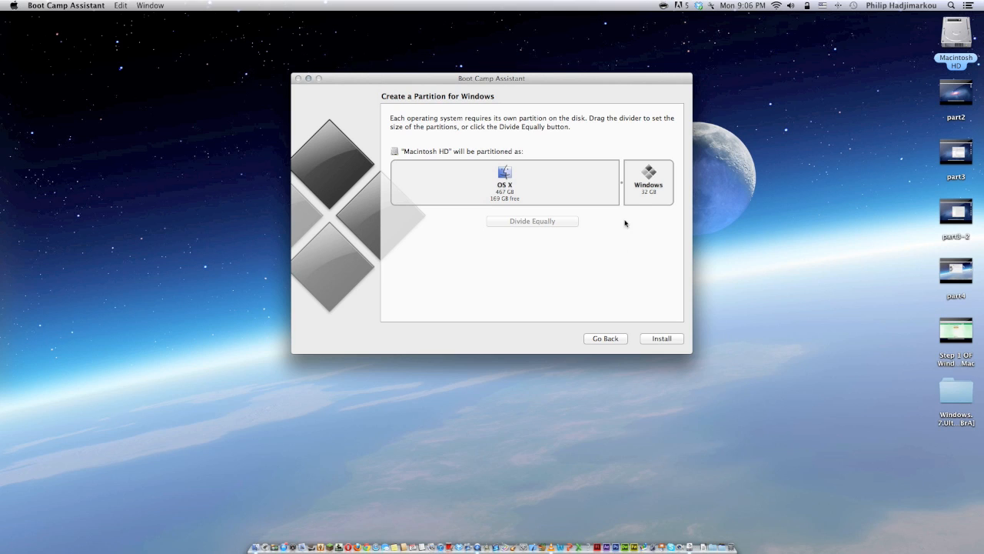
pyautogui.moveTo(622, 179)
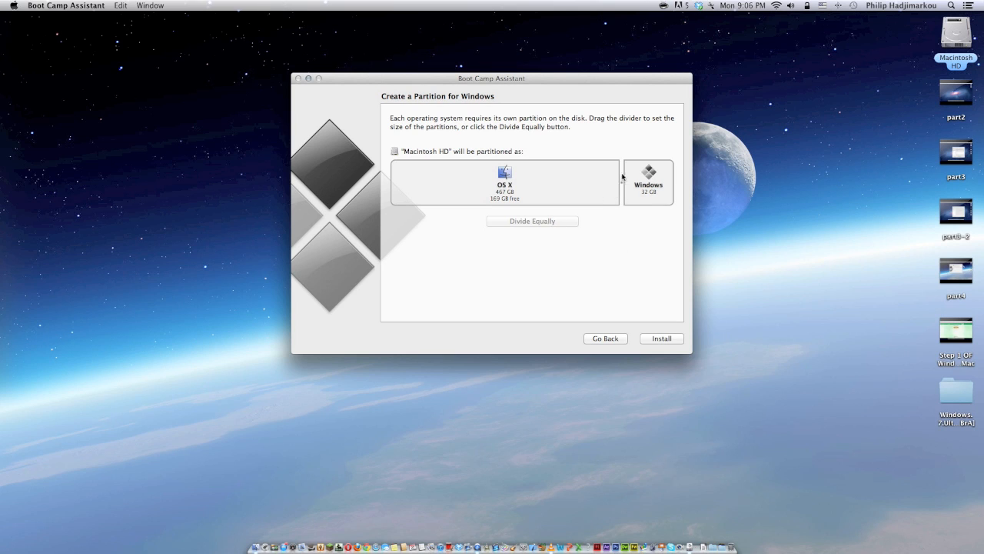
pyautogui.moveTo(623, 187)
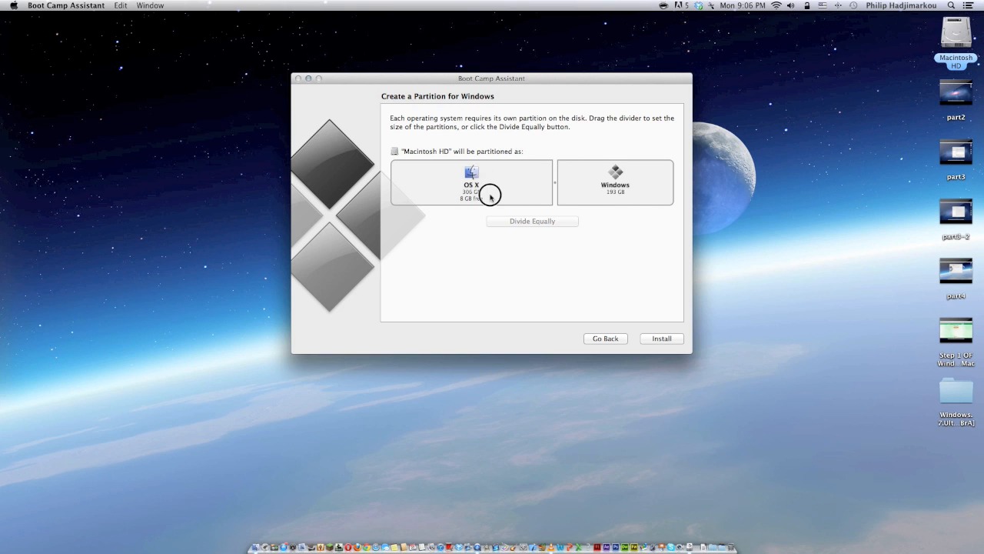
# Step: Readjust the divider and settle the Windows partition back at 32 GB
pyautogui.moveTo(489, 194); pyautogui.dragTo(633, 181)
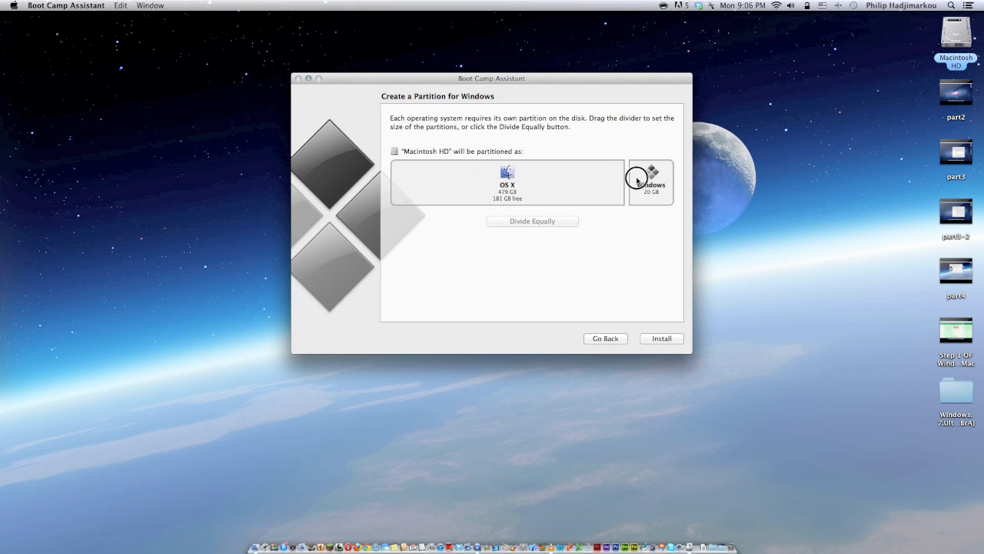
pyautogui.moveTo(637, 182); pyautogui.dragTo(619, 188)
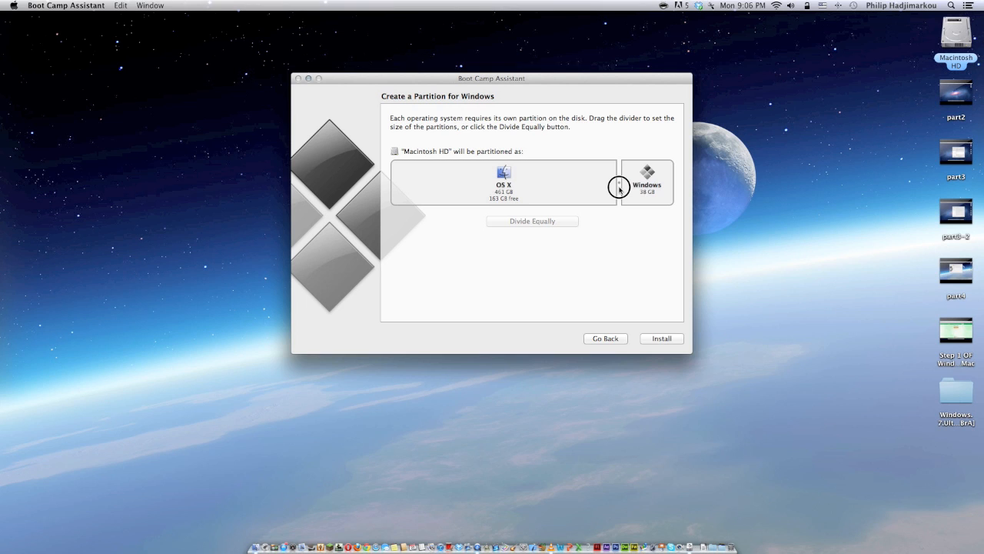
pyautogui.moveTo(618, 188); pyautogui.dragTo(614, 188)
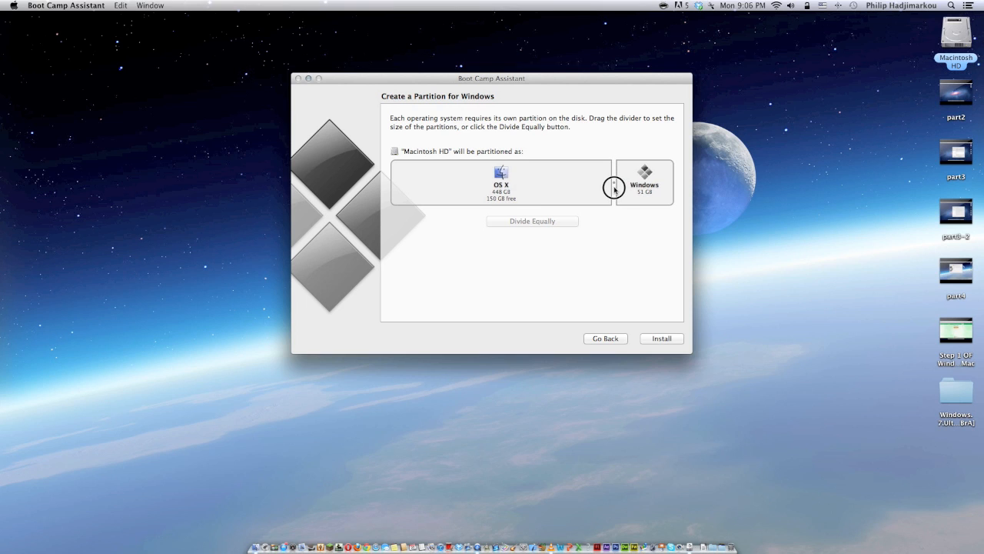
pyautogui.moveTo(616, 188); pyautogui.dragTo(623, 187)
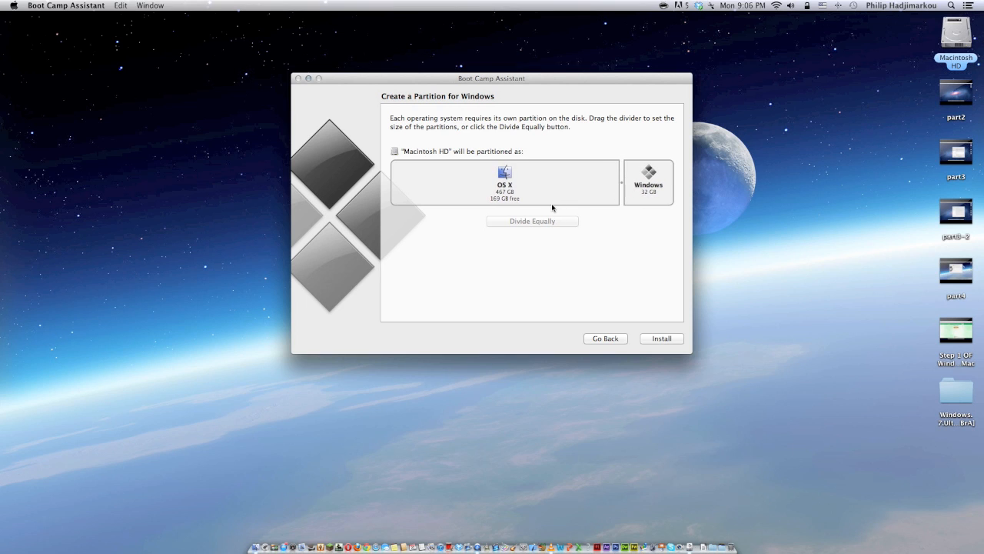
pyautogui.moveTo(503, 206)
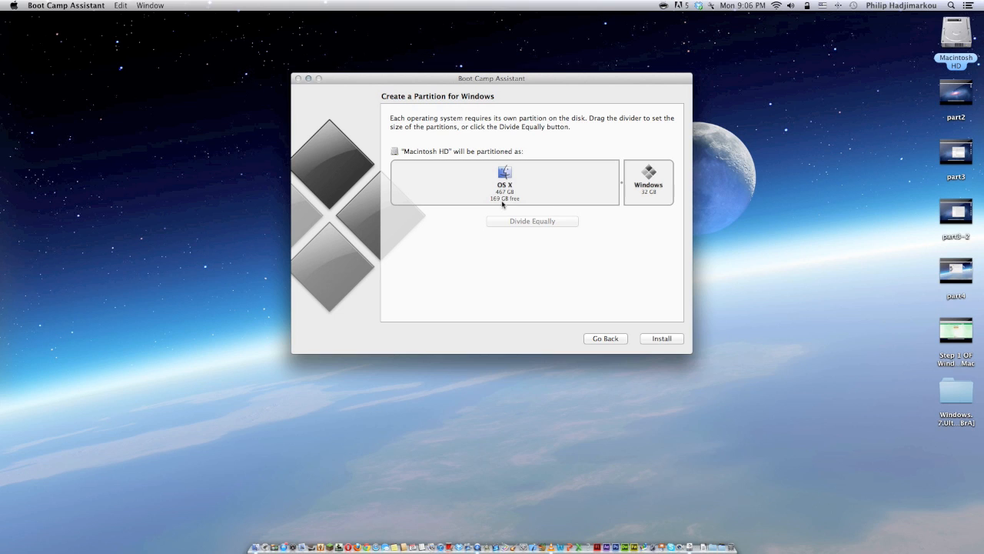
pyautogui.moveTo(531, 177)
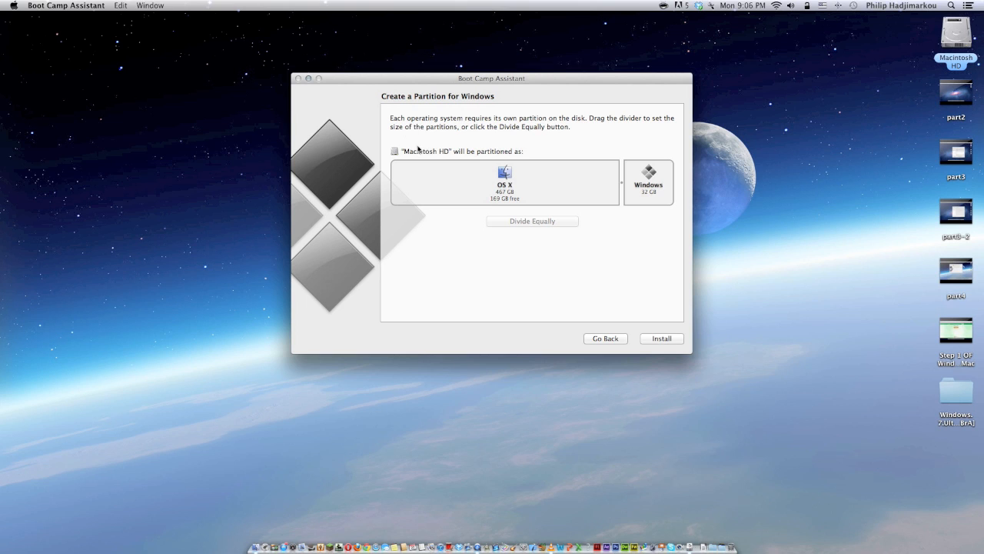
pyautogui.moveTo(589, 243)
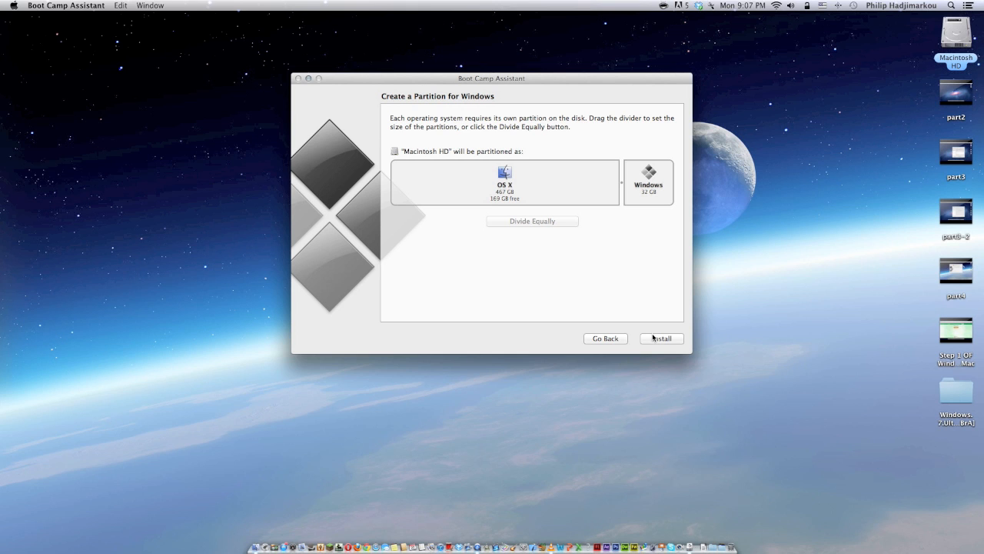
pyautogui.click(661, 338)
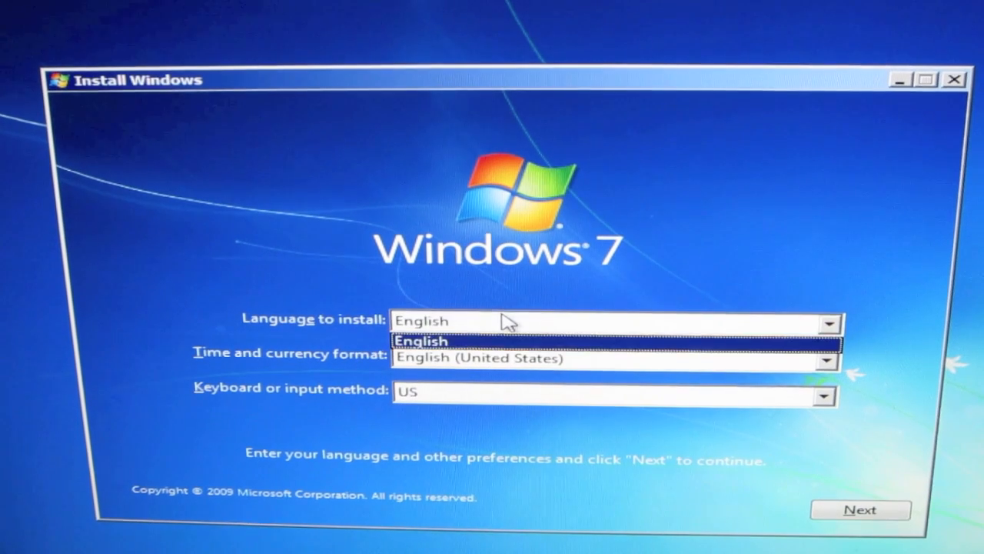
# Step: Keep English, set time and currency format to Greek (Greece), and continue
pyautogui.click(422, 342)
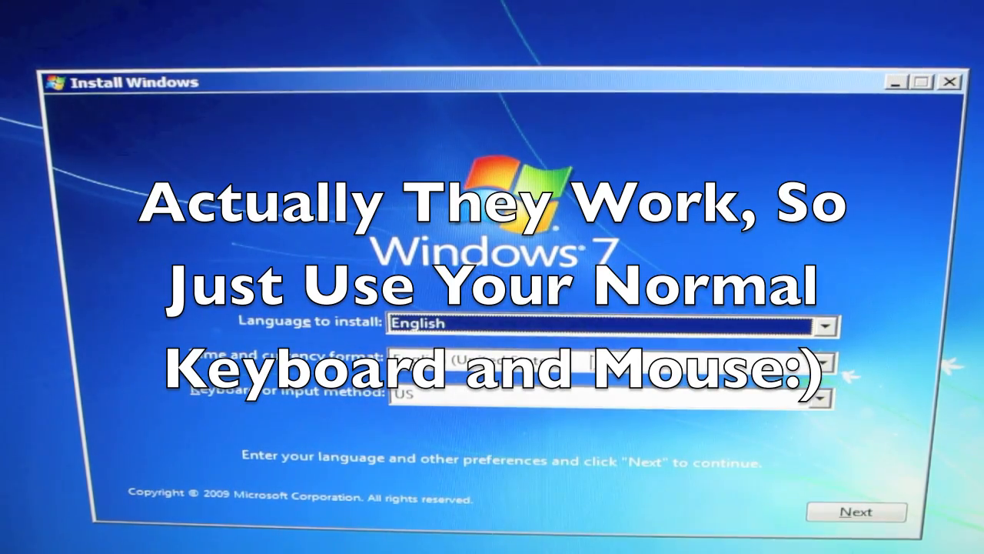
pyautogui.click(827, 361)
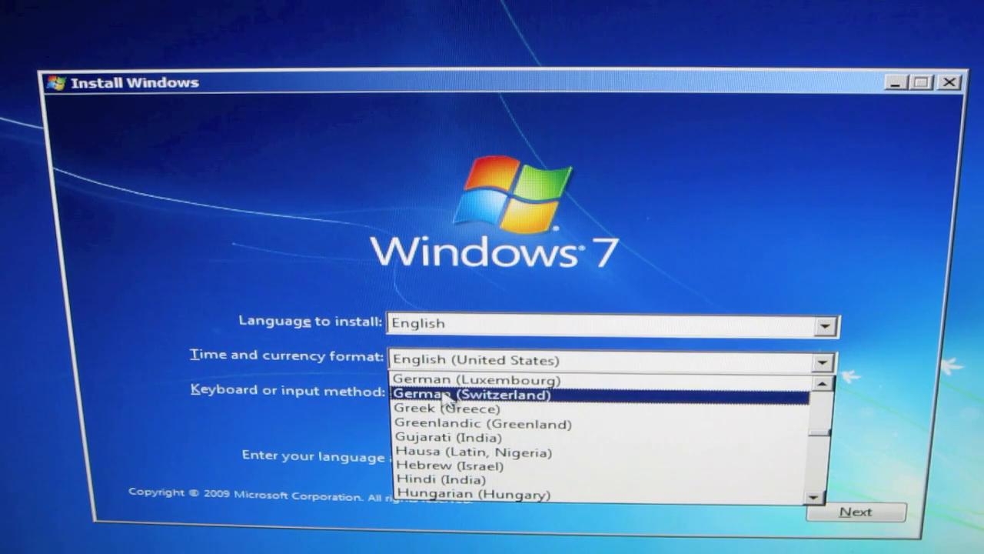
pyautogui.click(437, 409)
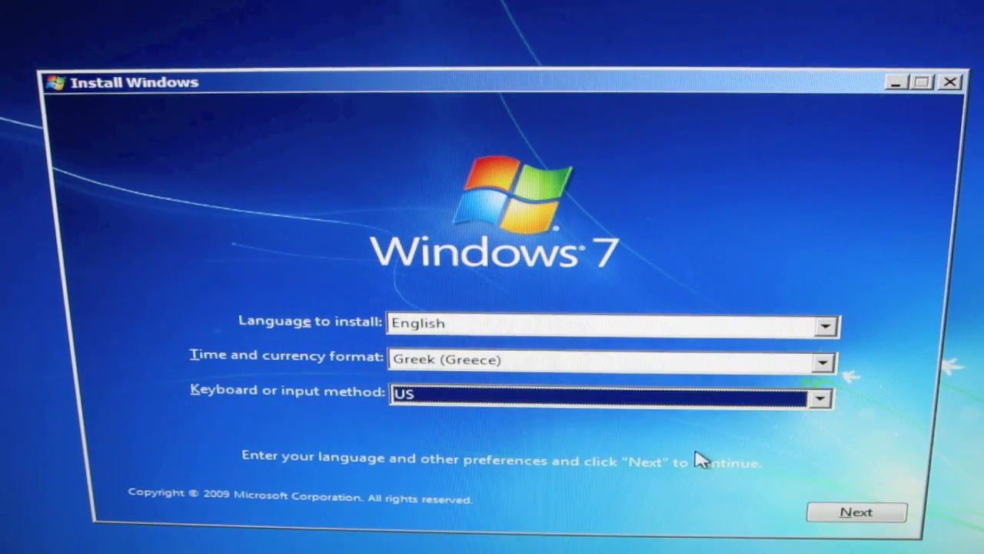
pyautogui.click(855, 510)
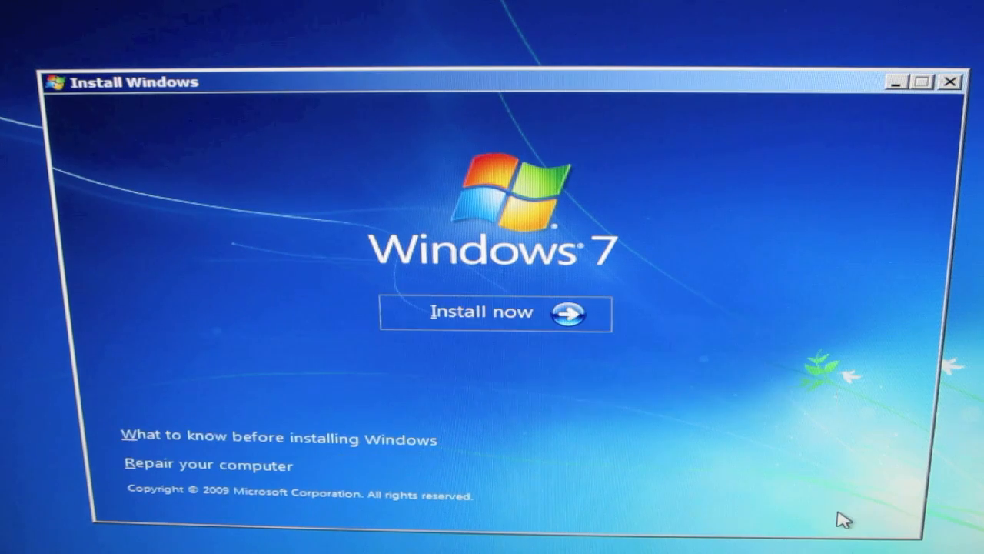
# Step: Start Install now and accept the Windows 7 license terms to reach the install type choice
pyautogui.click(483, 312)
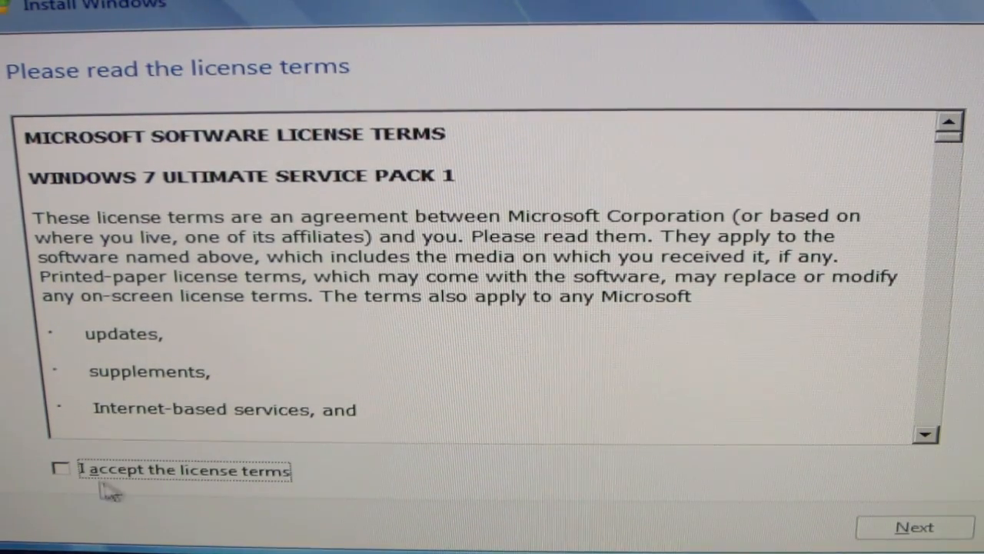
pyautogui.click(62, 470)
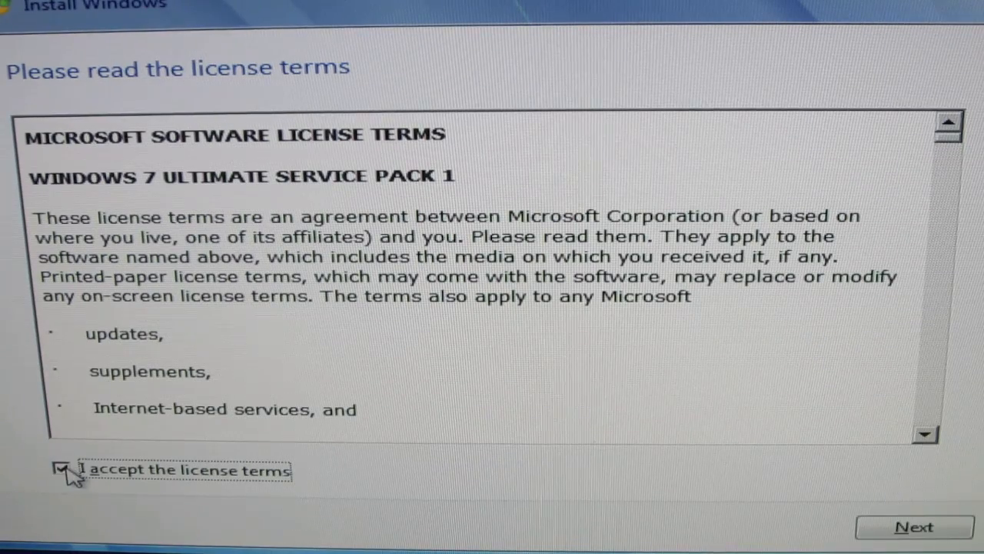
pyautogui.moveTo(914, 526)
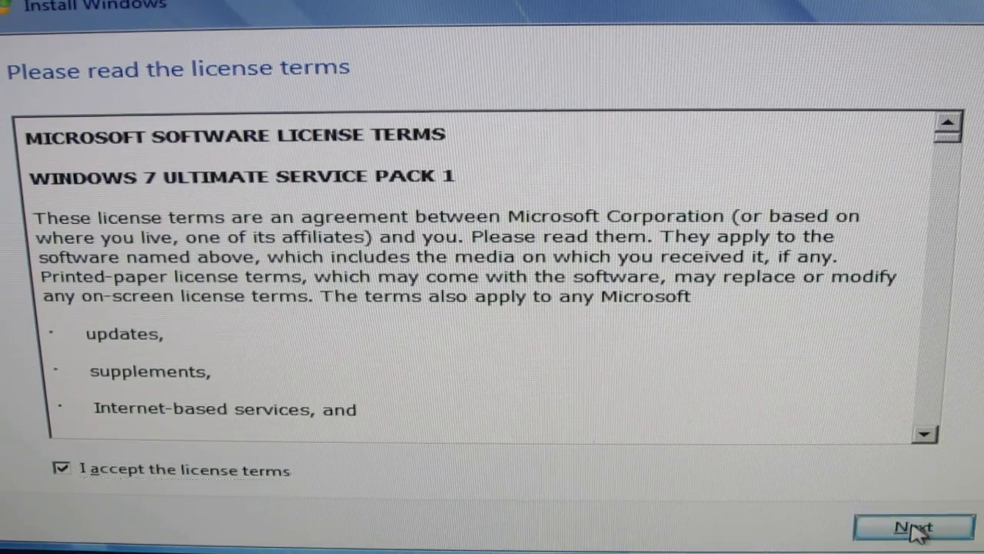
pyautogui.click(910, 526)
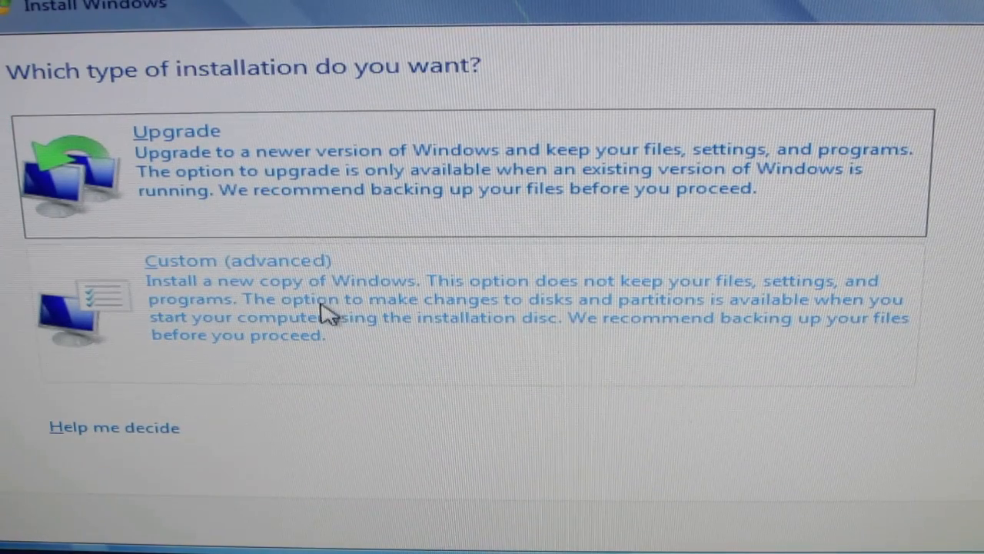
# Step: Choose Custom (advanced) install and select Disk 0 Partition 4: BOOTCAMP with drive options shown
pyautogui.click(238, 259)
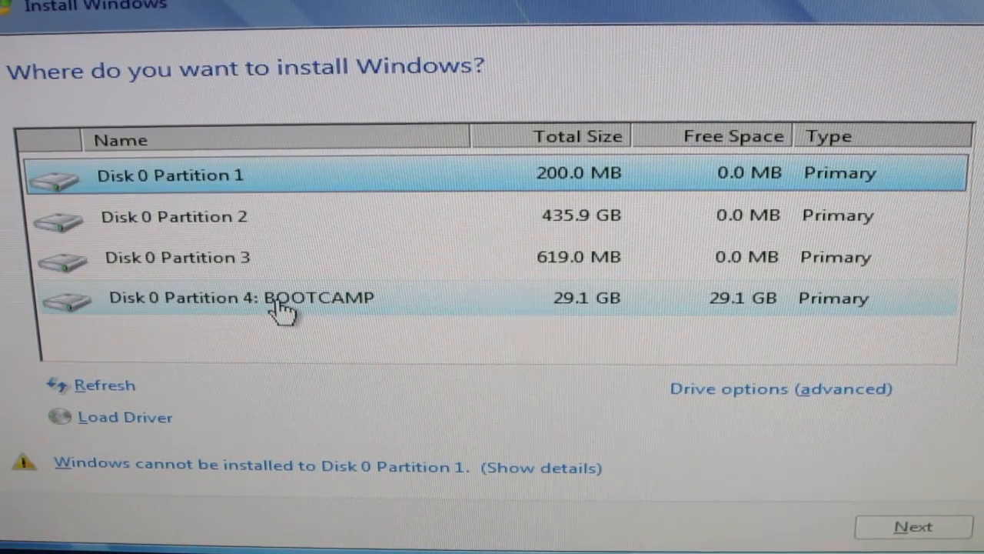
pyautogui.click(238, 298)
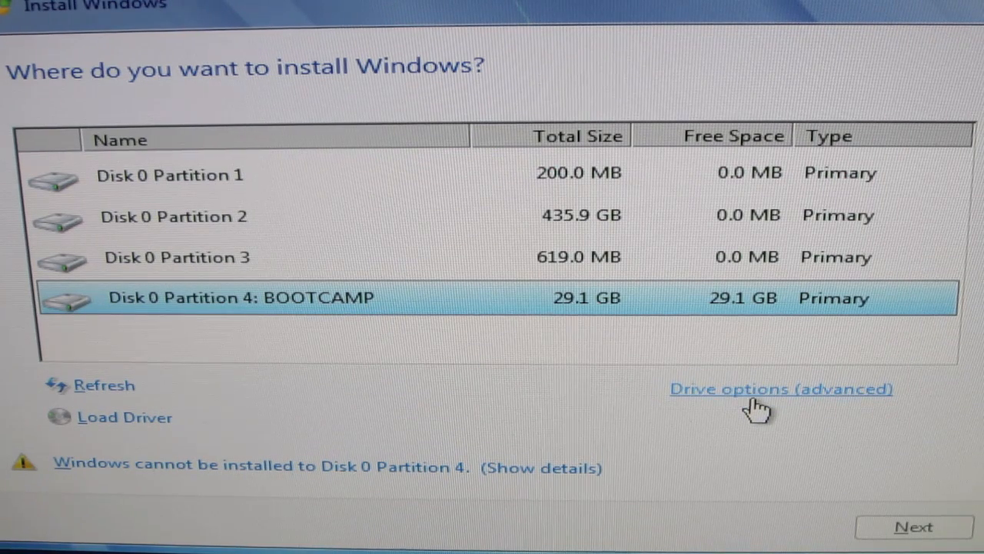
pyautogui.click(781, 387)
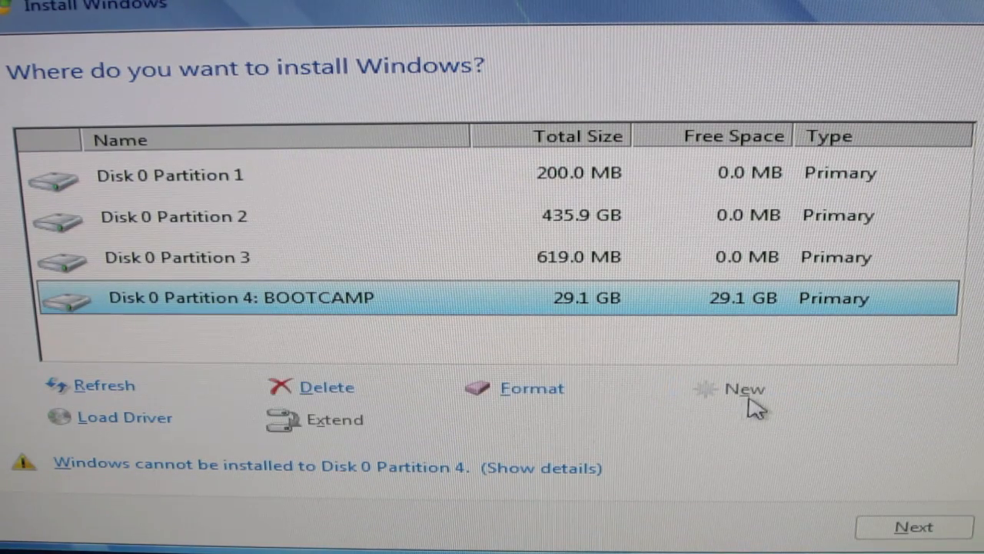
# Step: Format the BOOTCAMP partition, confirming the erase of its data
pyautogui.click(530, 388)
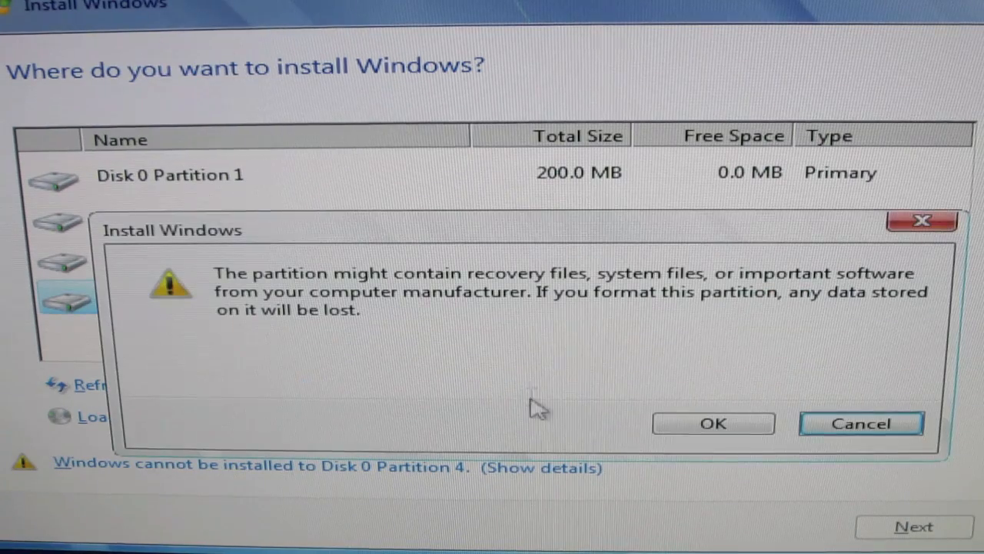
pyautogui.moveTo(569, 300)
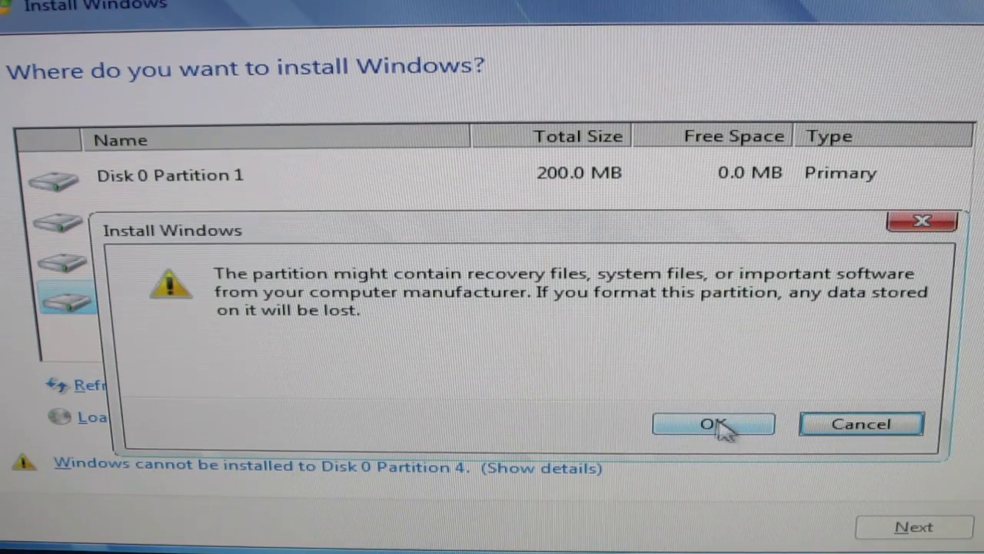
pyautogui.click(714, 425)
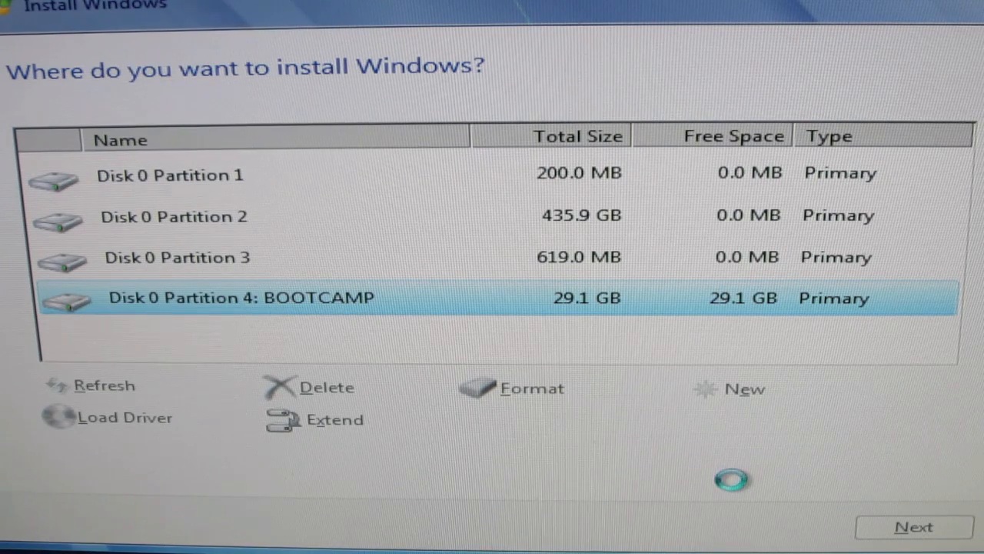
pyautogui.click(532, 387)
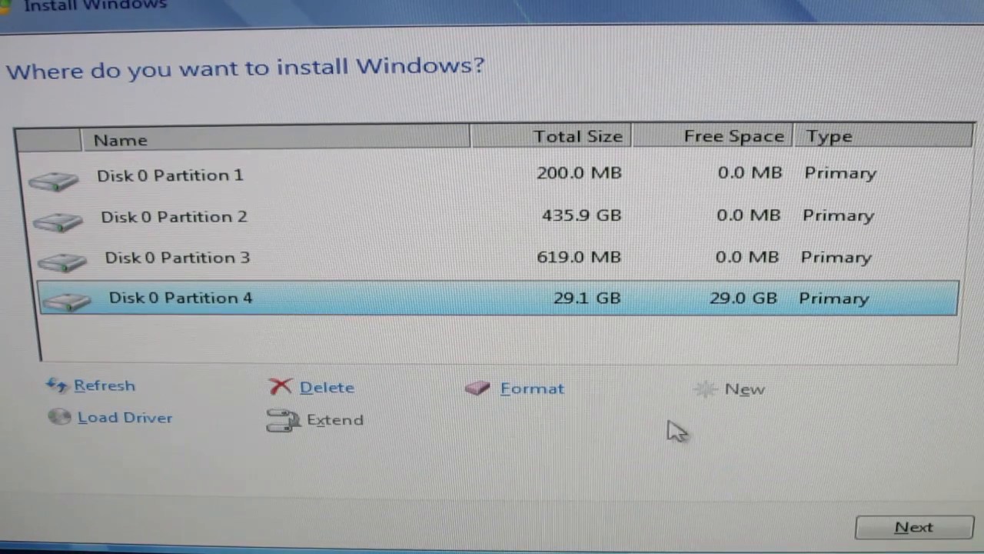
pyautogui.moveTo(289, 300)
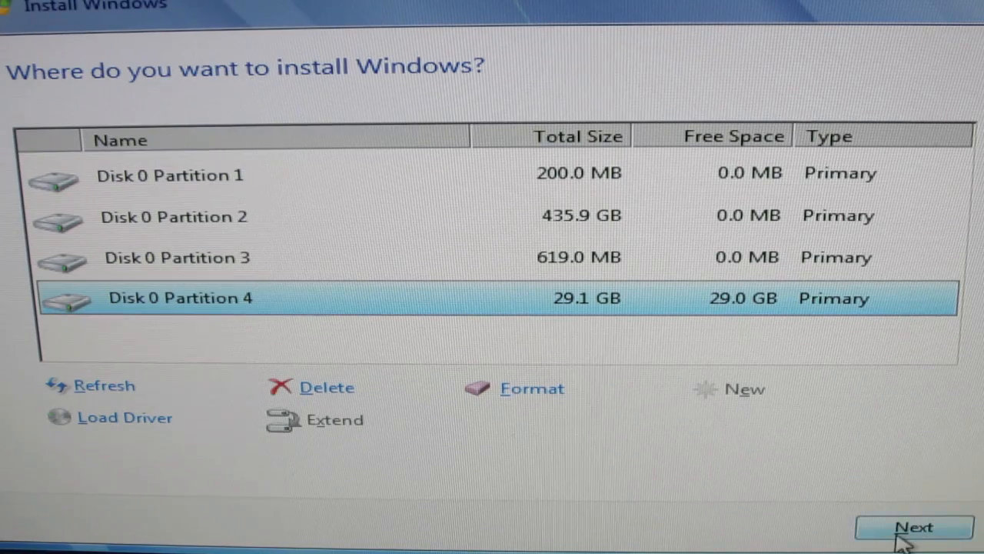
# Step: Install Windows onto the formatted BOOTCAMP partition
pyautogui.click(914, 526)
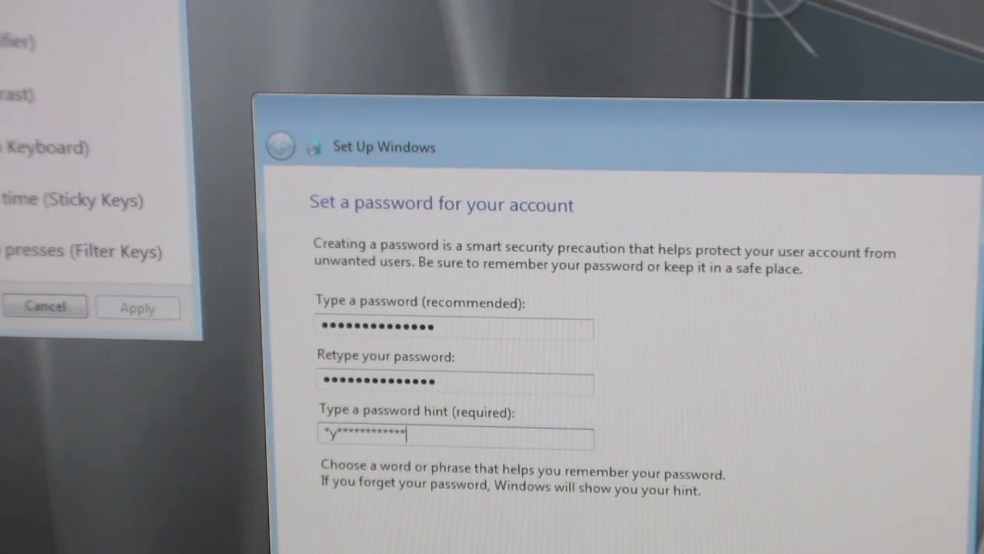
pyautogui.moveTo(710, 178)
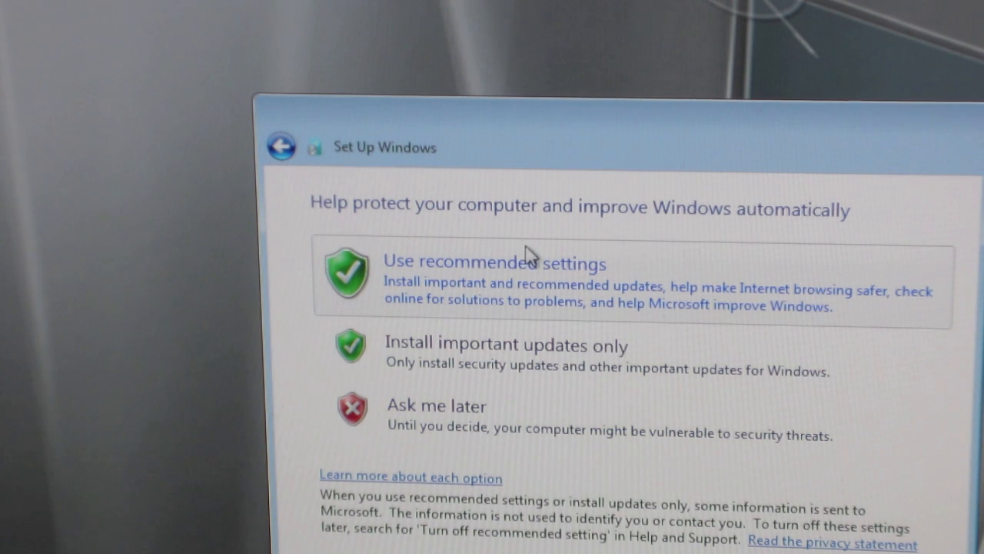
pyautogui.click(495, 262)
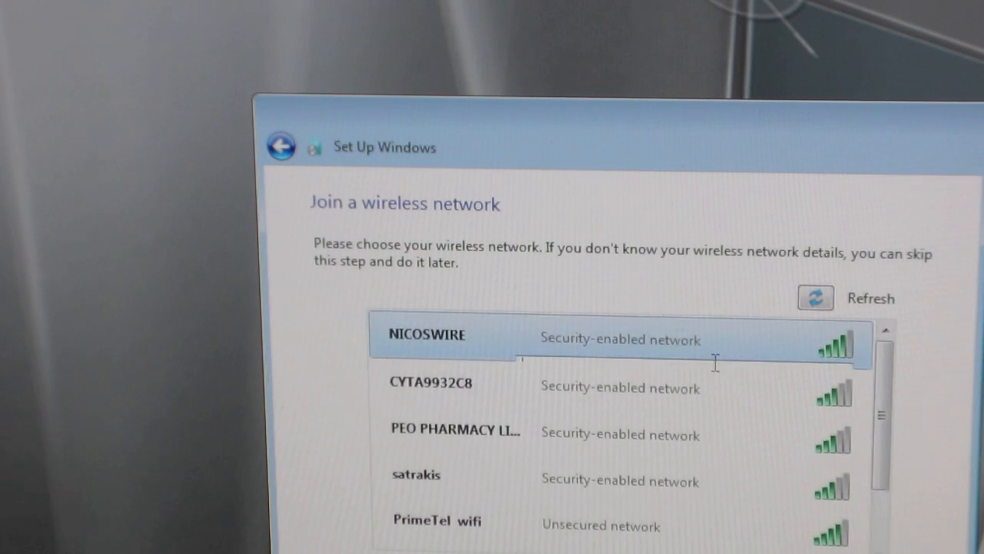
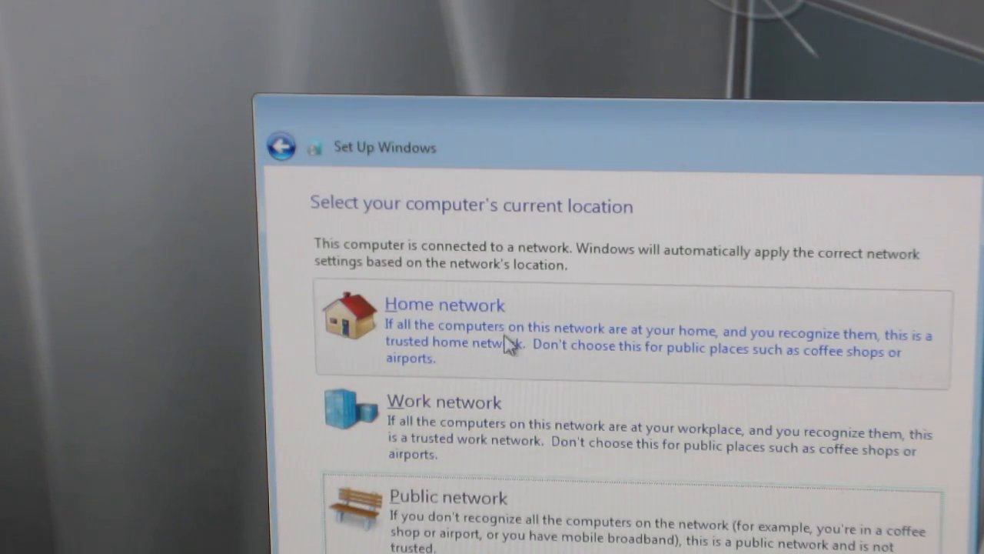
pyautogui.click(444, 304)
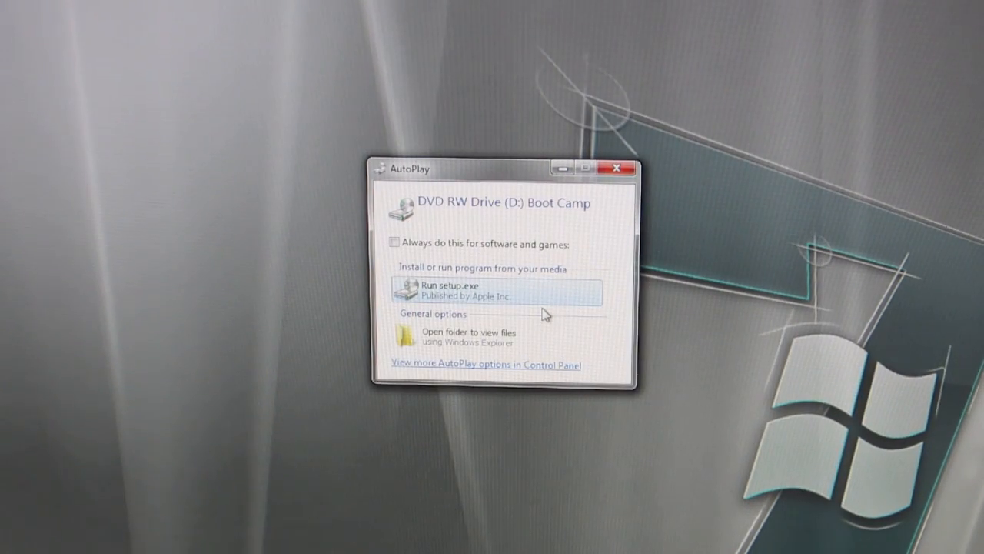
pyautogui.moveTo(480, 419)
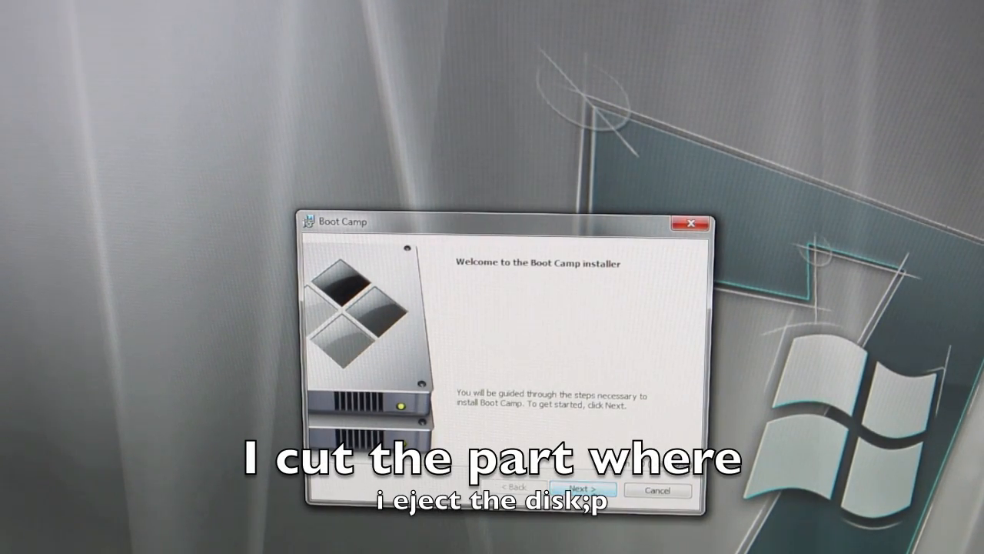
# Step: Install the Boot Camp support software with Apple Software Update for Windows included
pyautogui.click(582, 489)
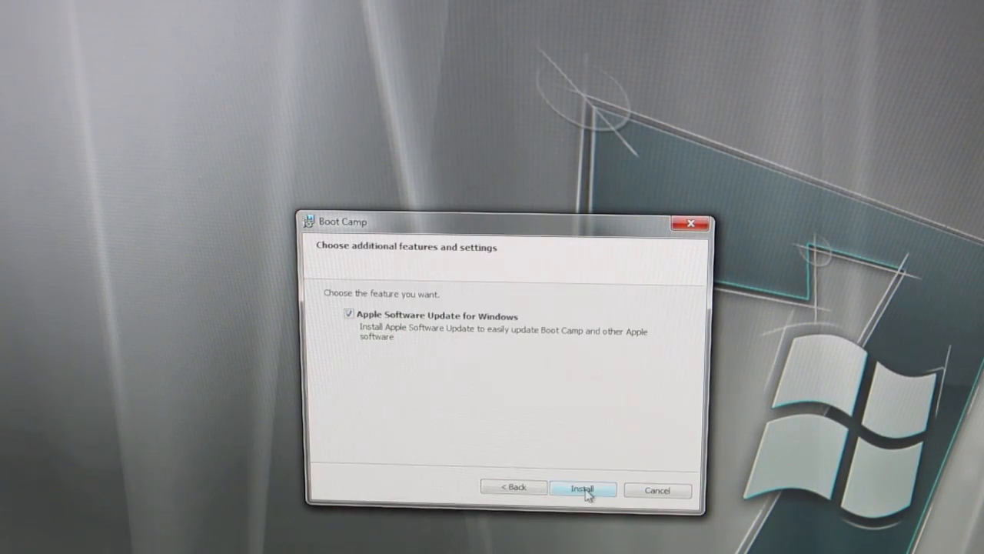
pyautogui.click(583, 489)
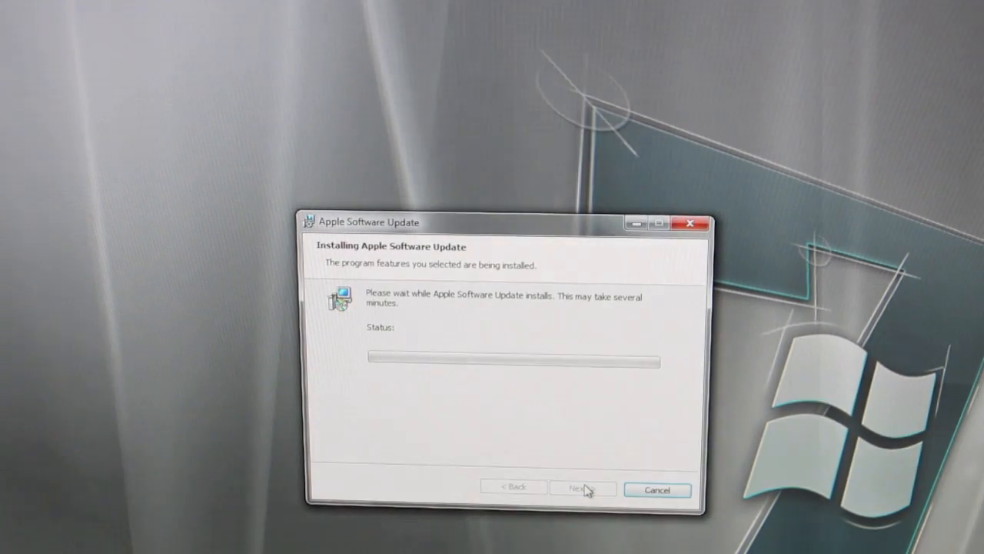